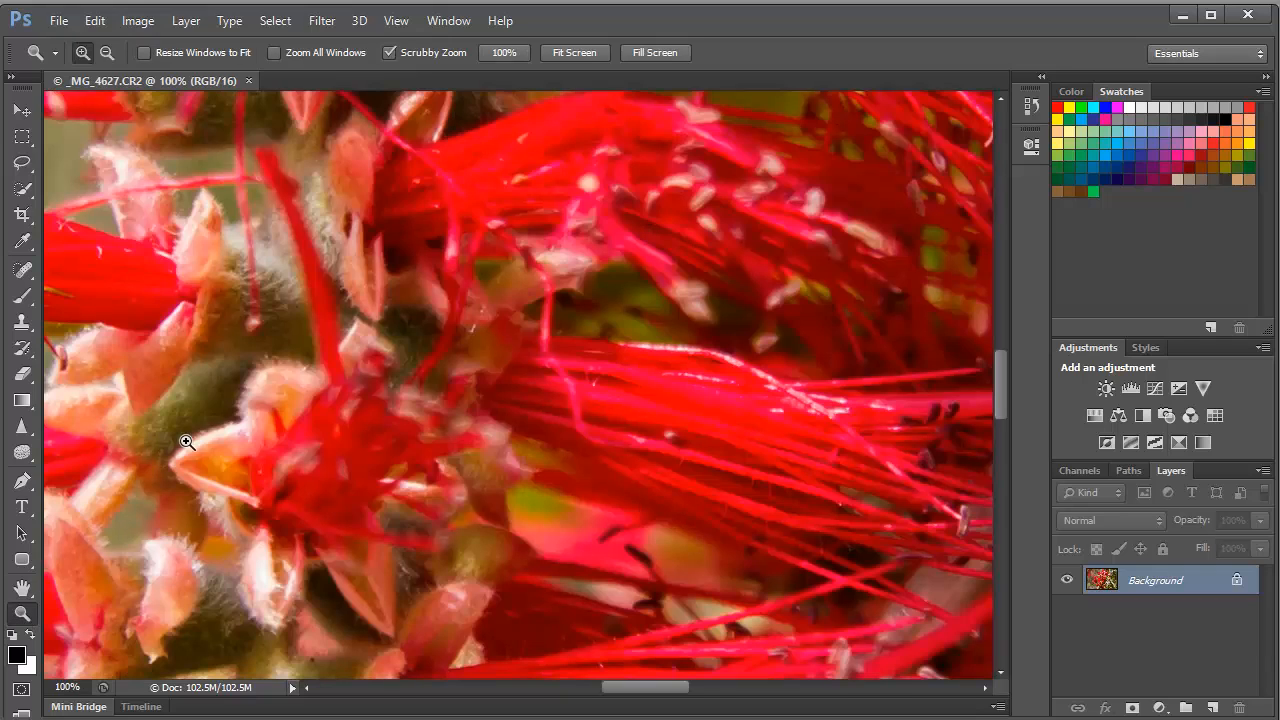
pyautogui.moveTo(228, 376)
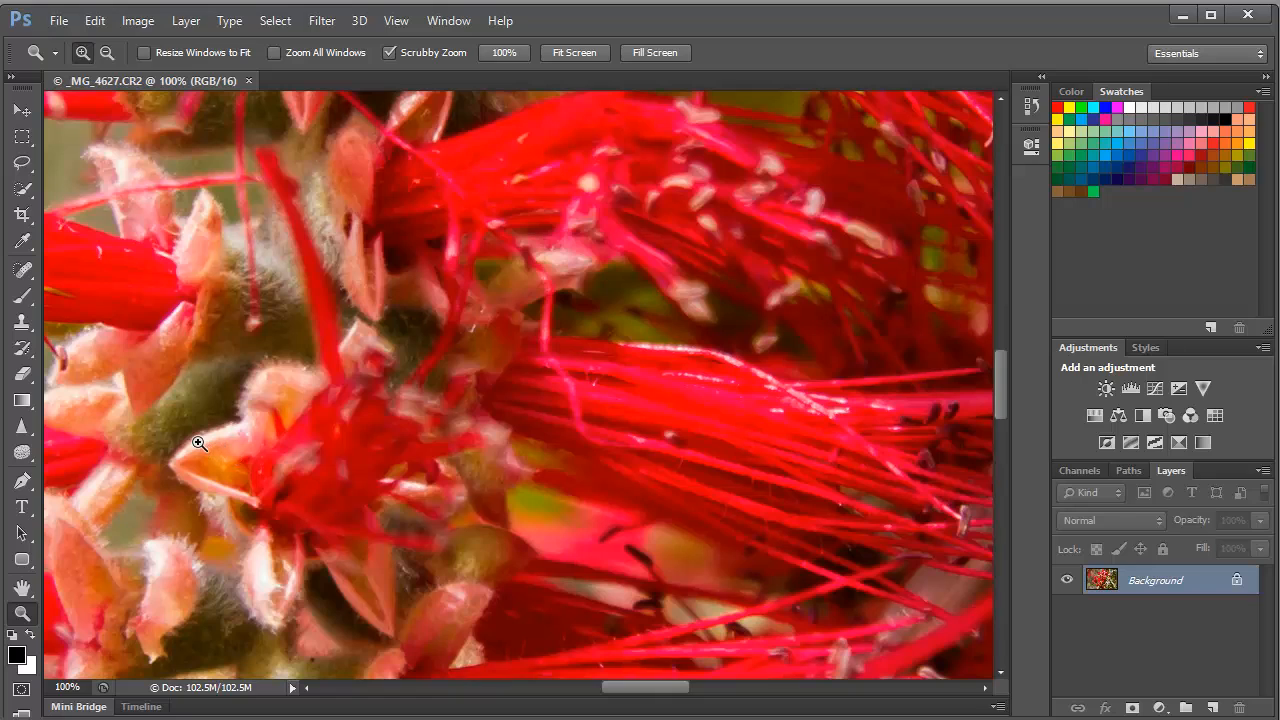
pyautogui.moveTo(176, 464)
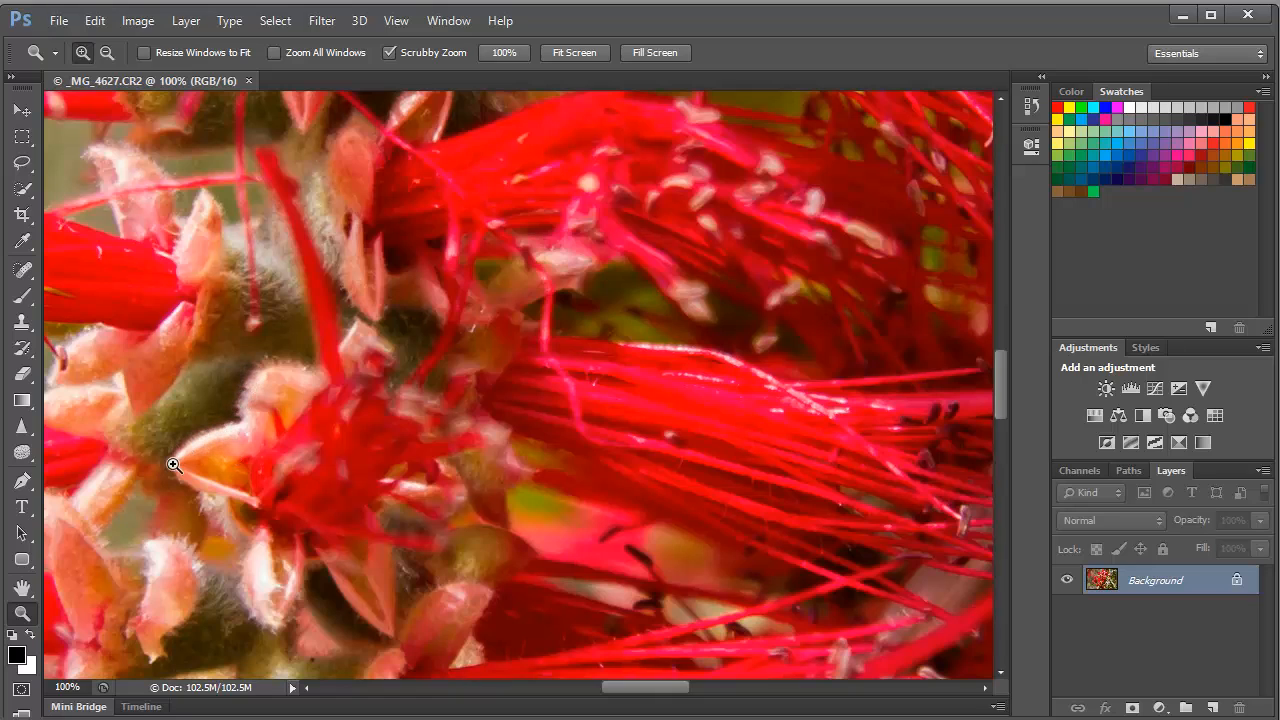
pyautogui.moveTo(252, 382)
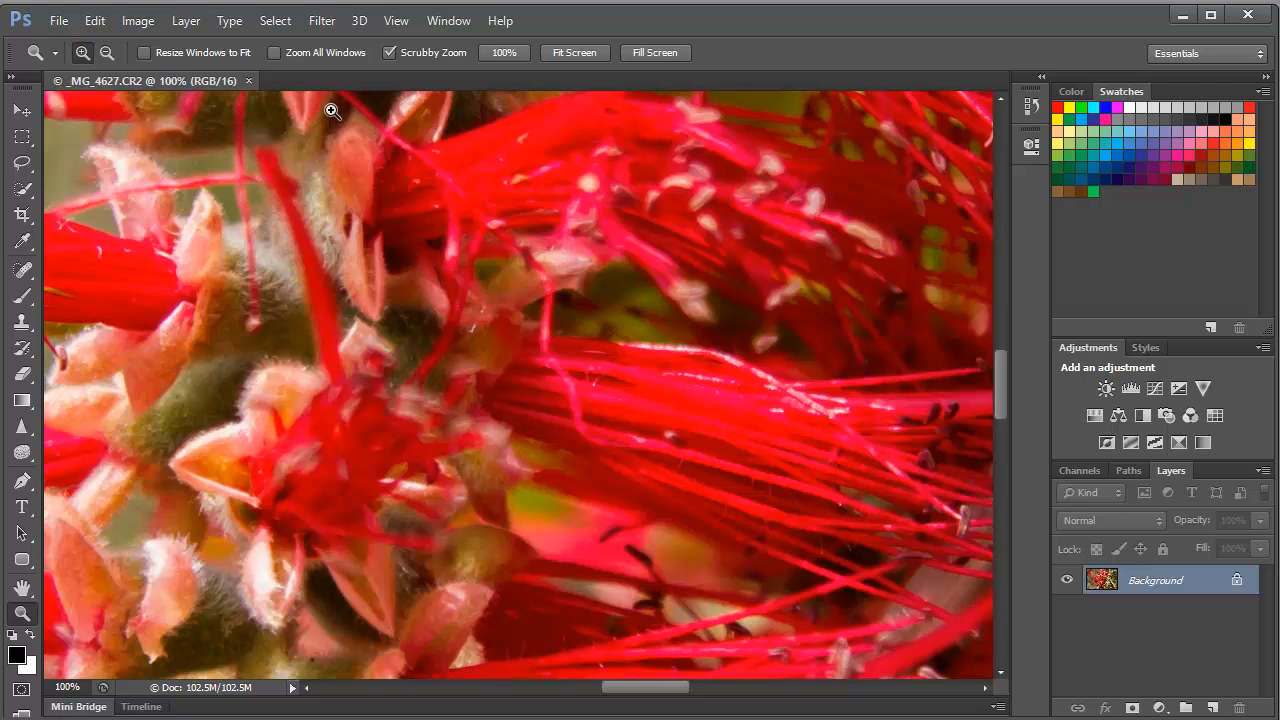
# - Show the Filter menu's Sharpen submenu of sharpening filters
pyautogui.click(320, 20)
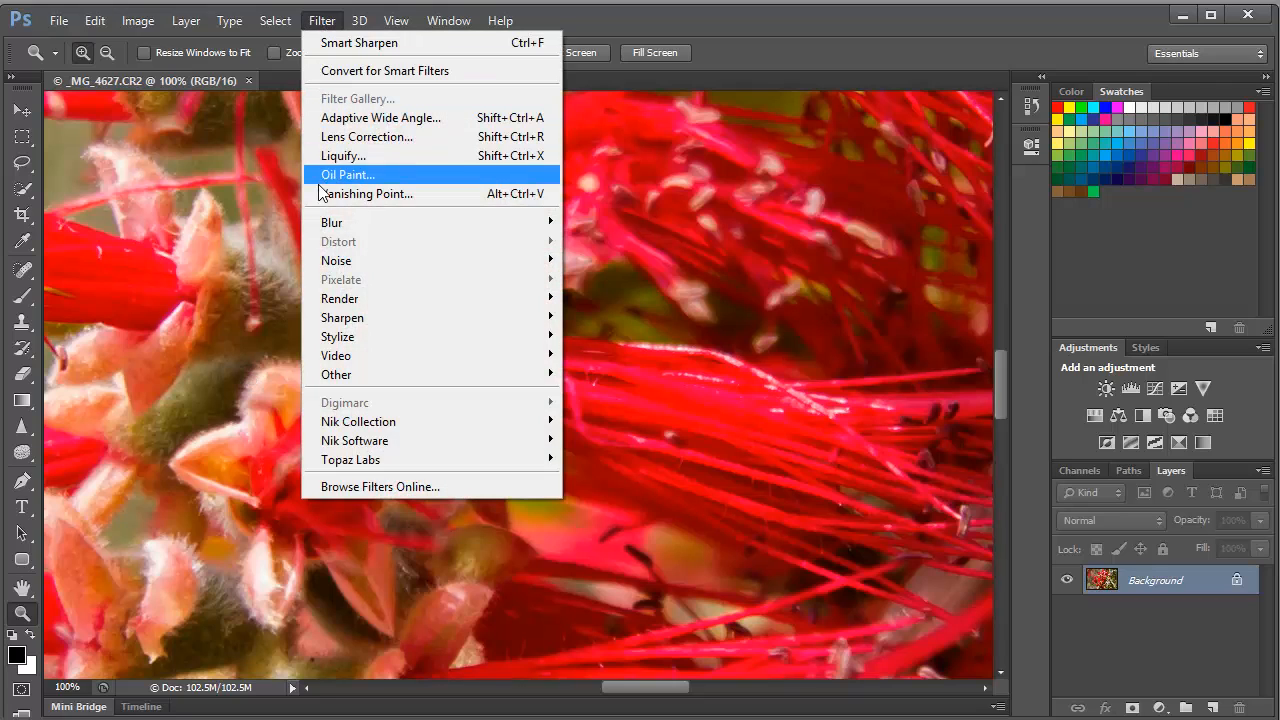
pyautogui.moveTo(342, 316)
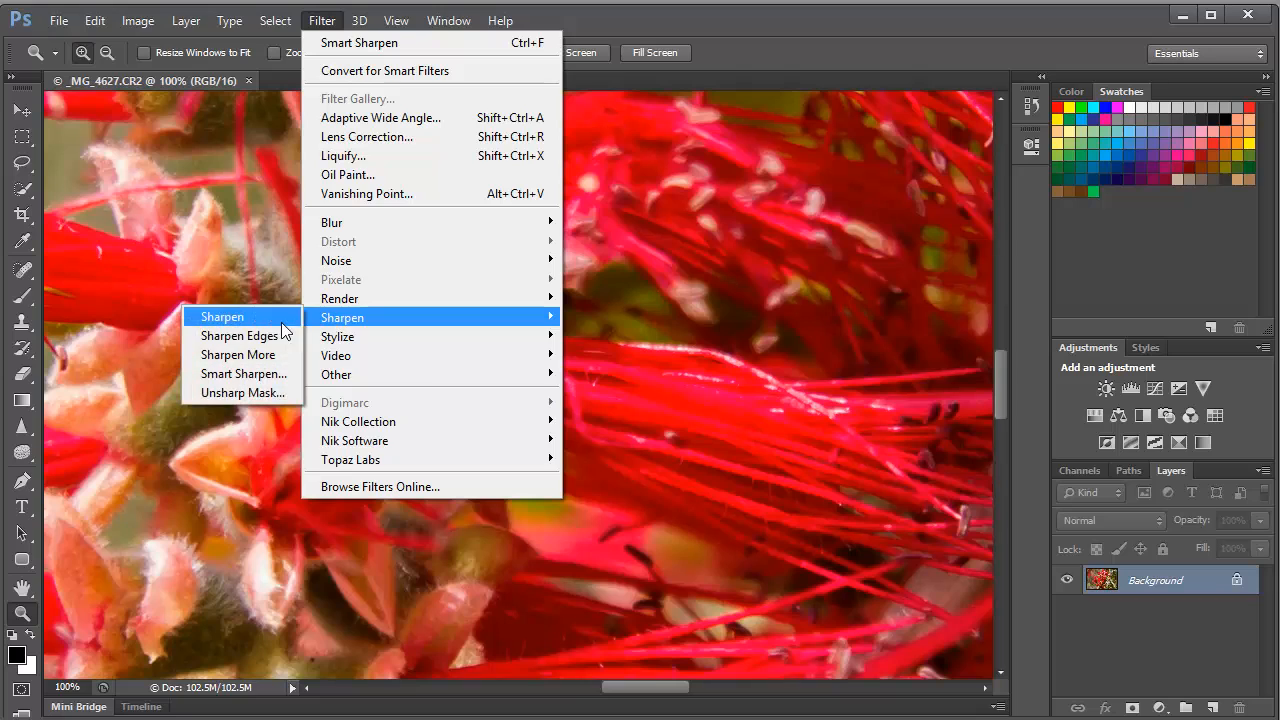
pyautogui.moveTo(240, 336)
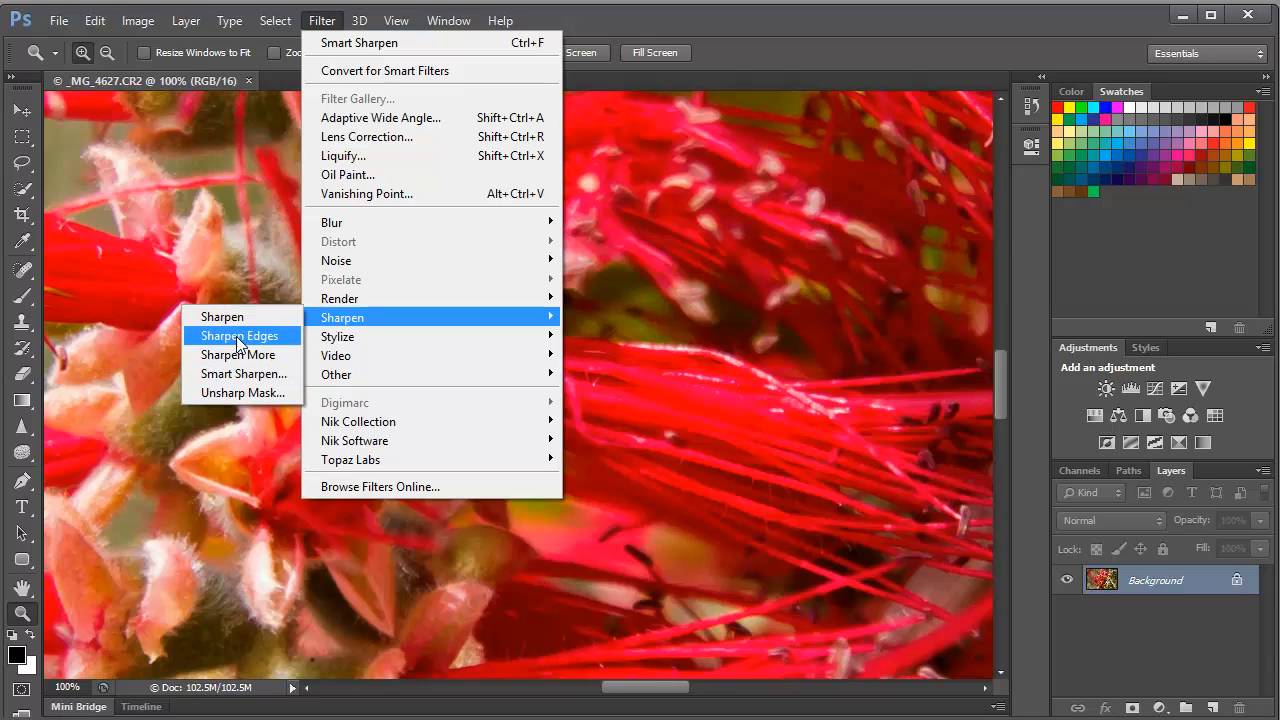
pyautogui.moveTo(236, 358)
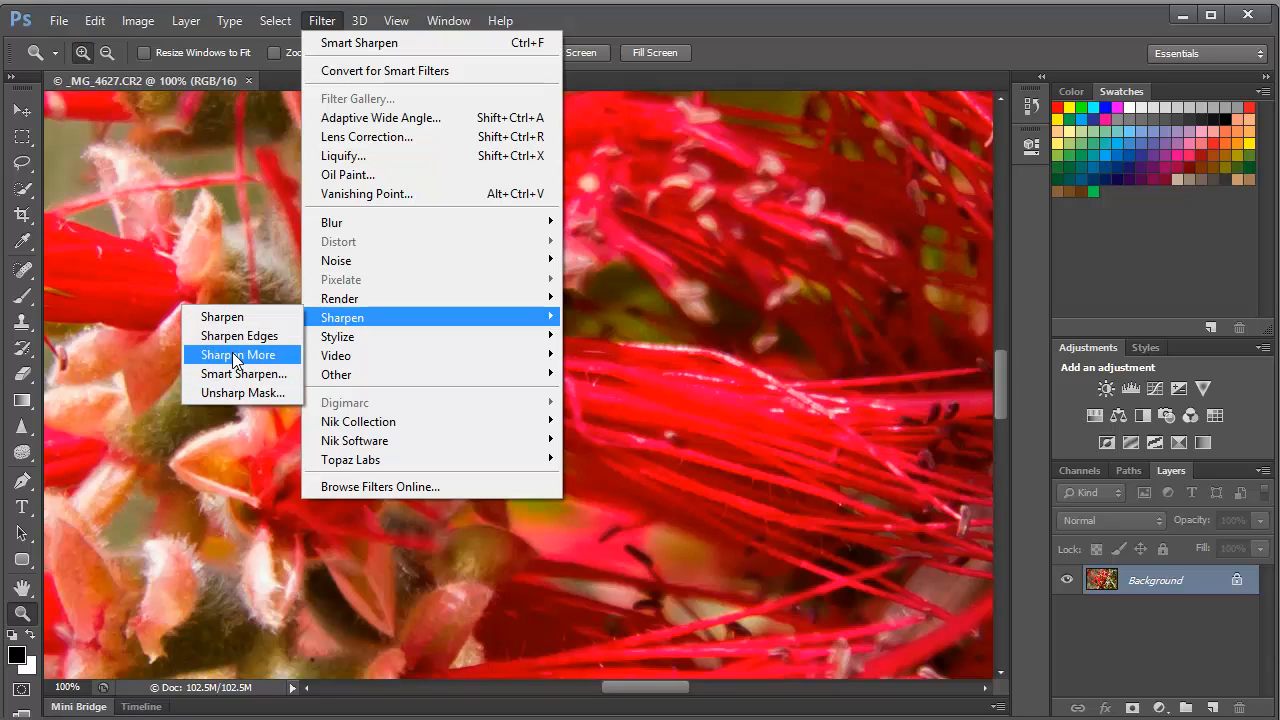
pyautogui.moveTo(240, 374)
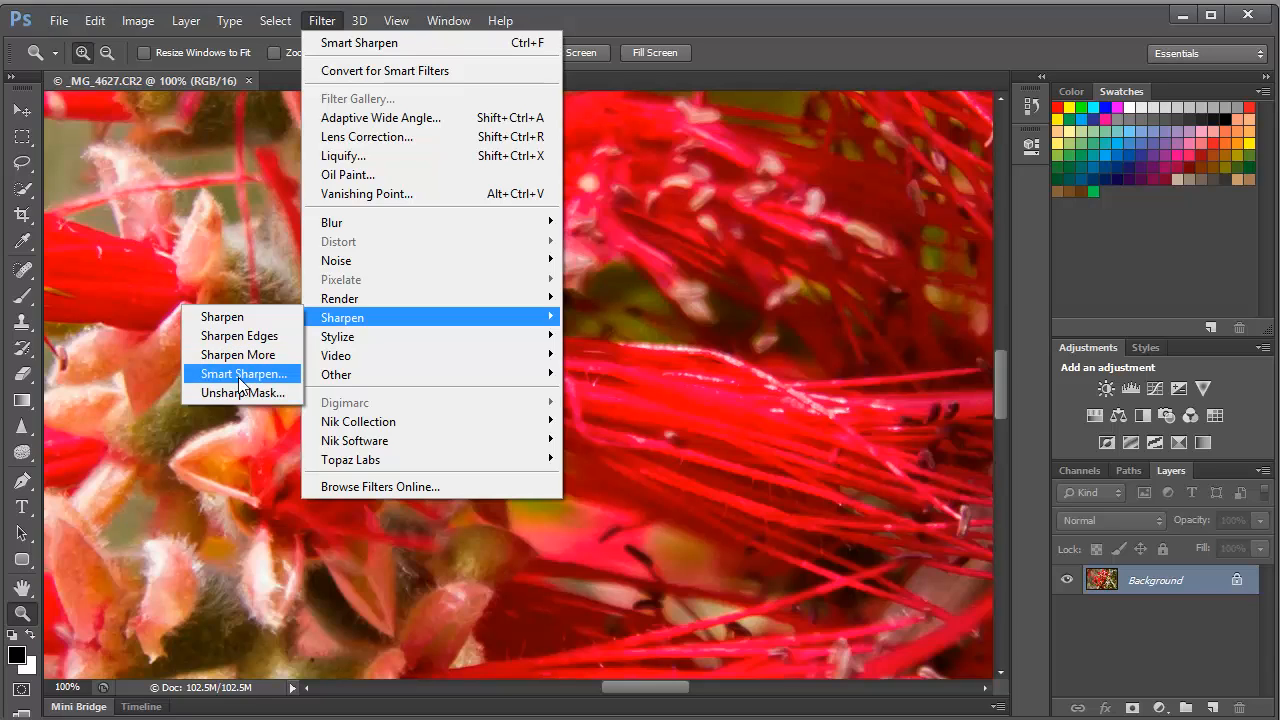
pyautogui.moveTo(242, 392)
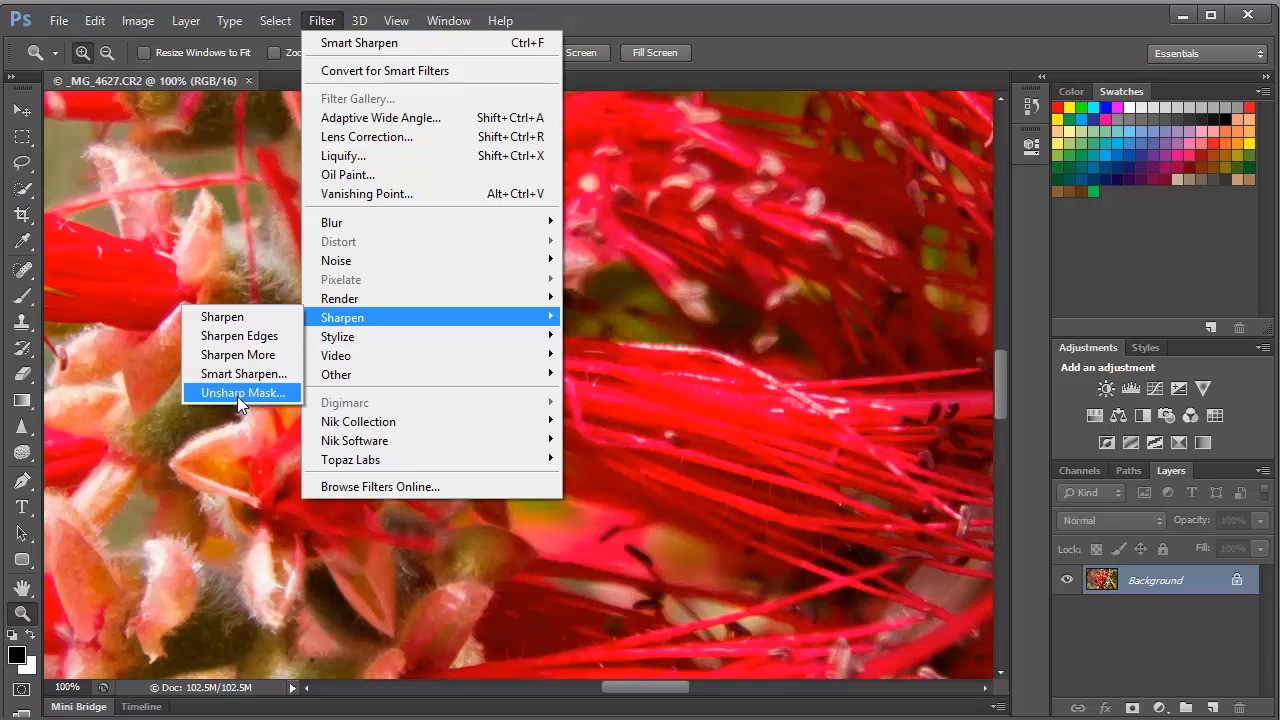
pyautogui.moveTo(244, 374)
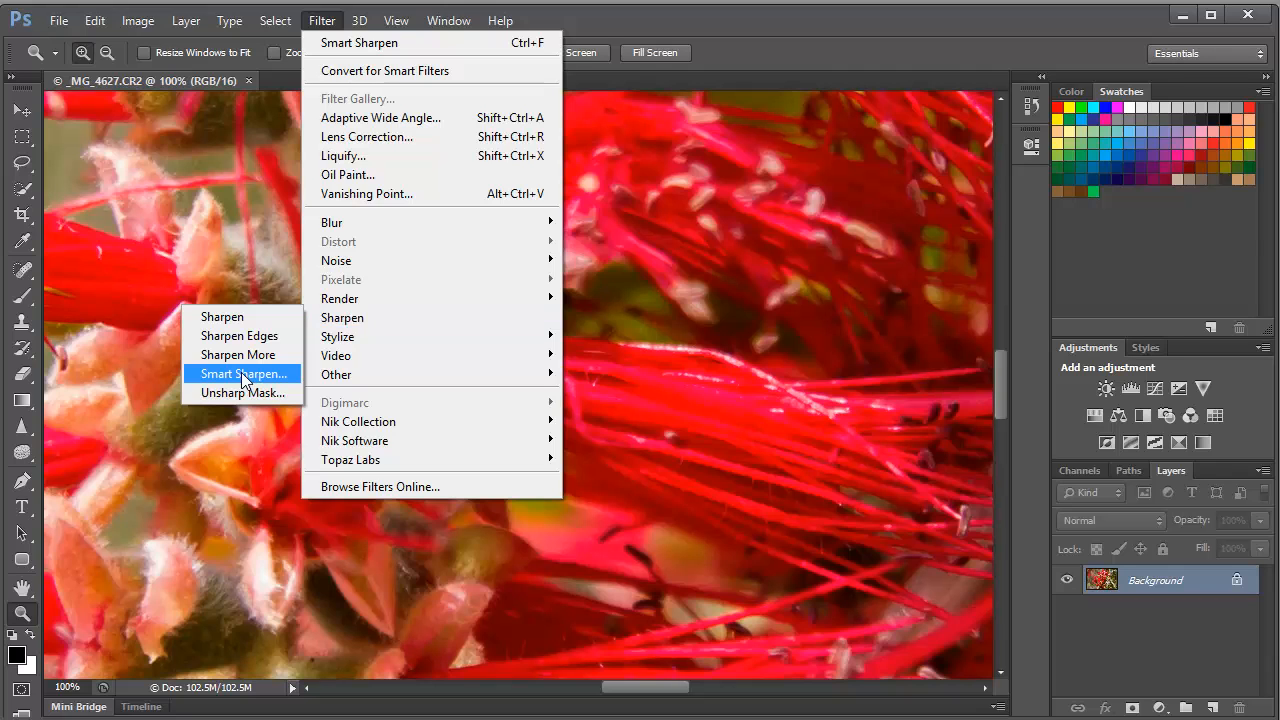
# - Launch Smart Sharpen on the flower photo and view its Remove blur-type choices
pyautogui.click(242, 374)
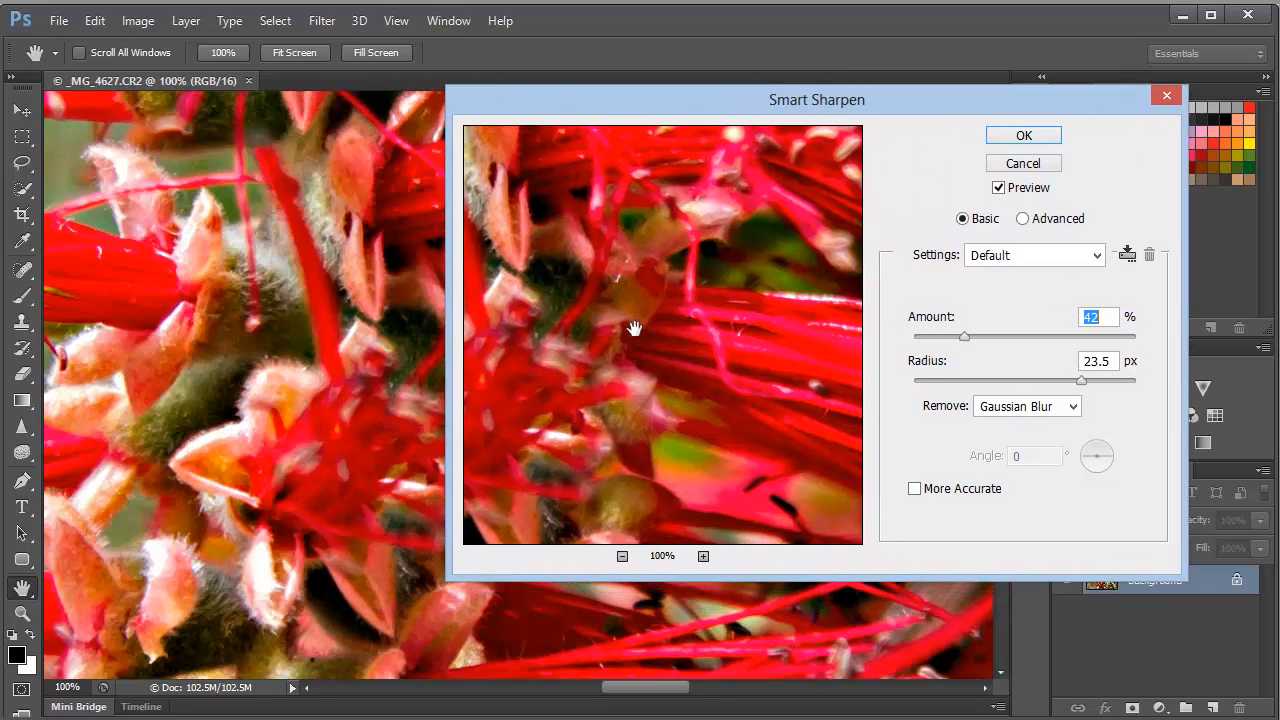
pyautogui.moveTo(300, 348)
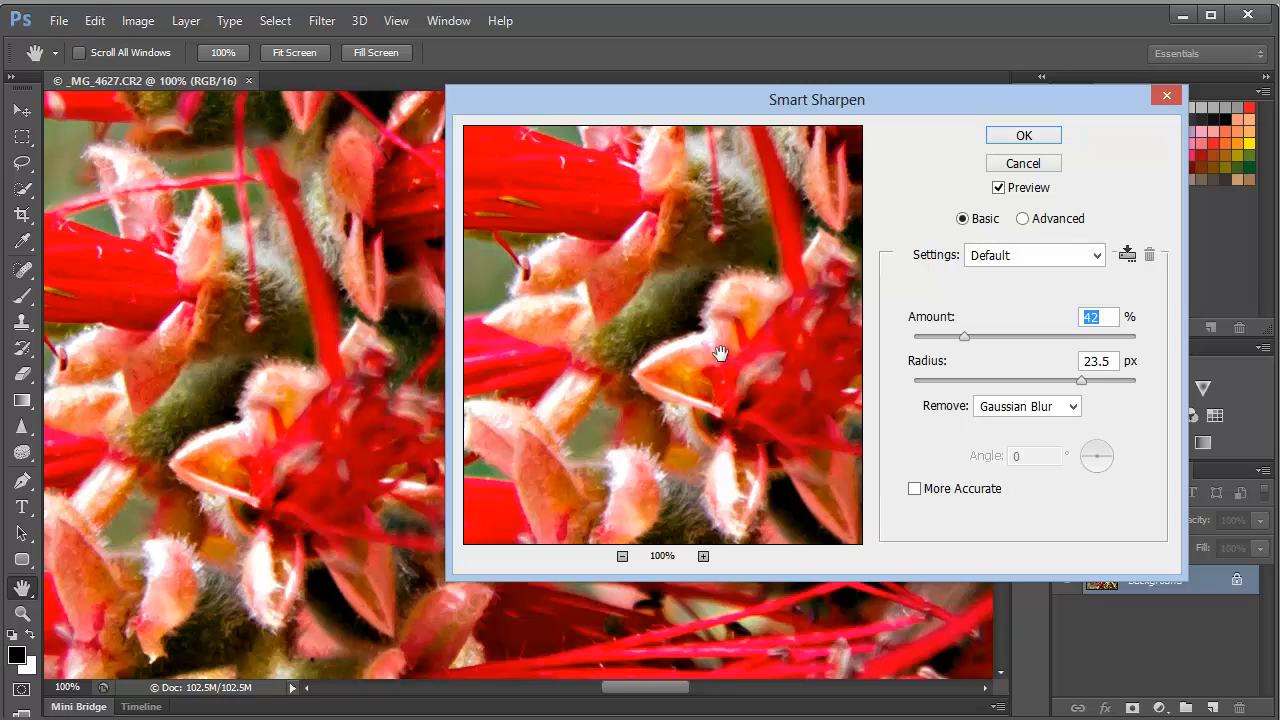
pyautogui.moveTo(932, 424)
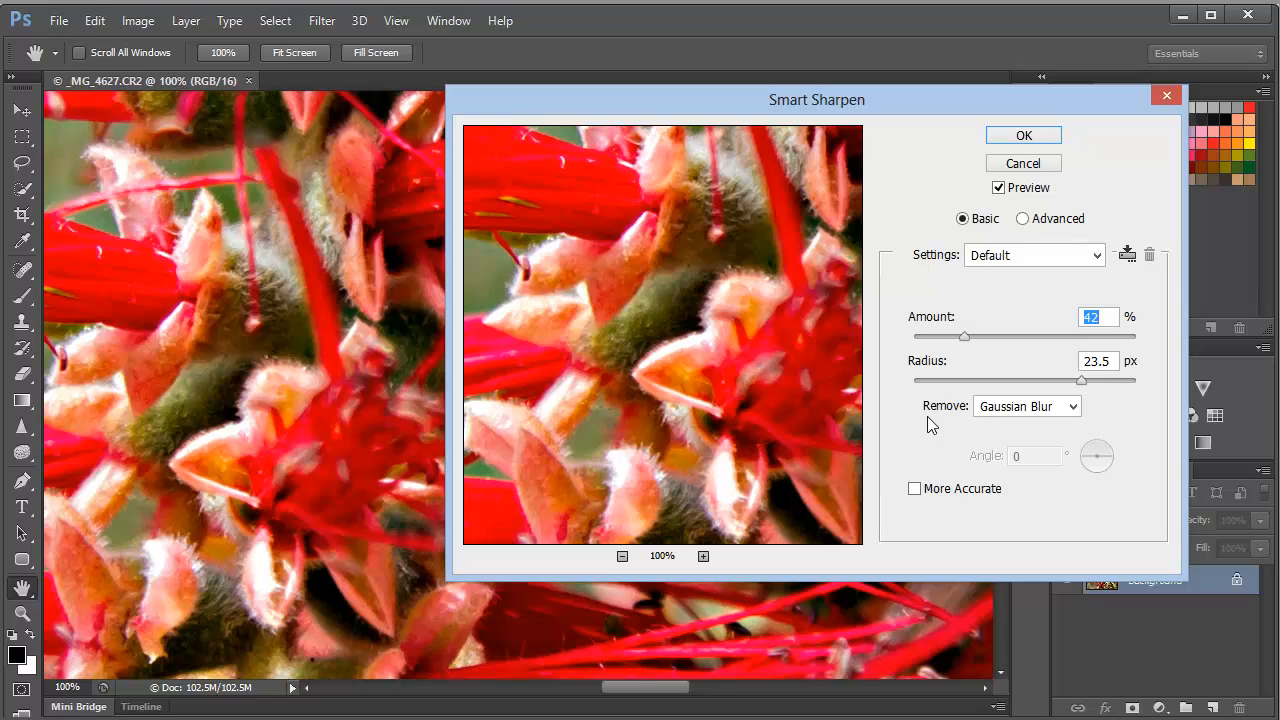
pyautogui.moveTo(950, 418)
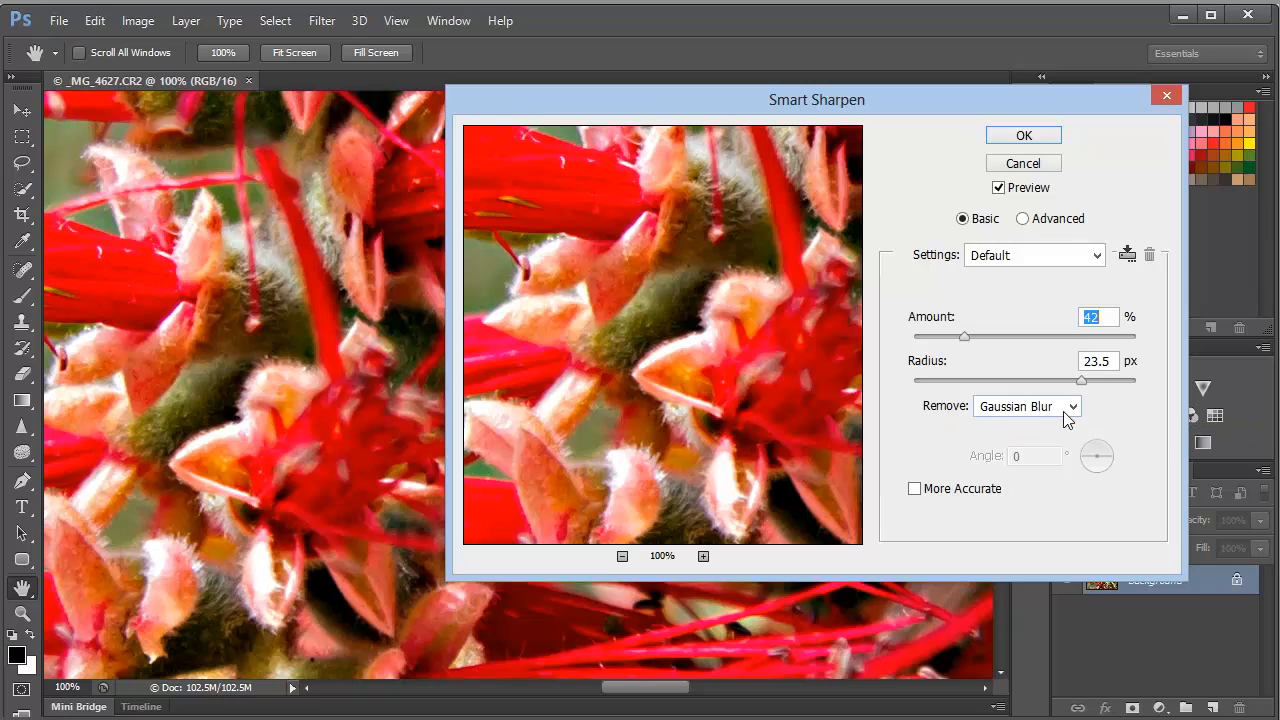
pyautogui.moveTo(1064, 420)
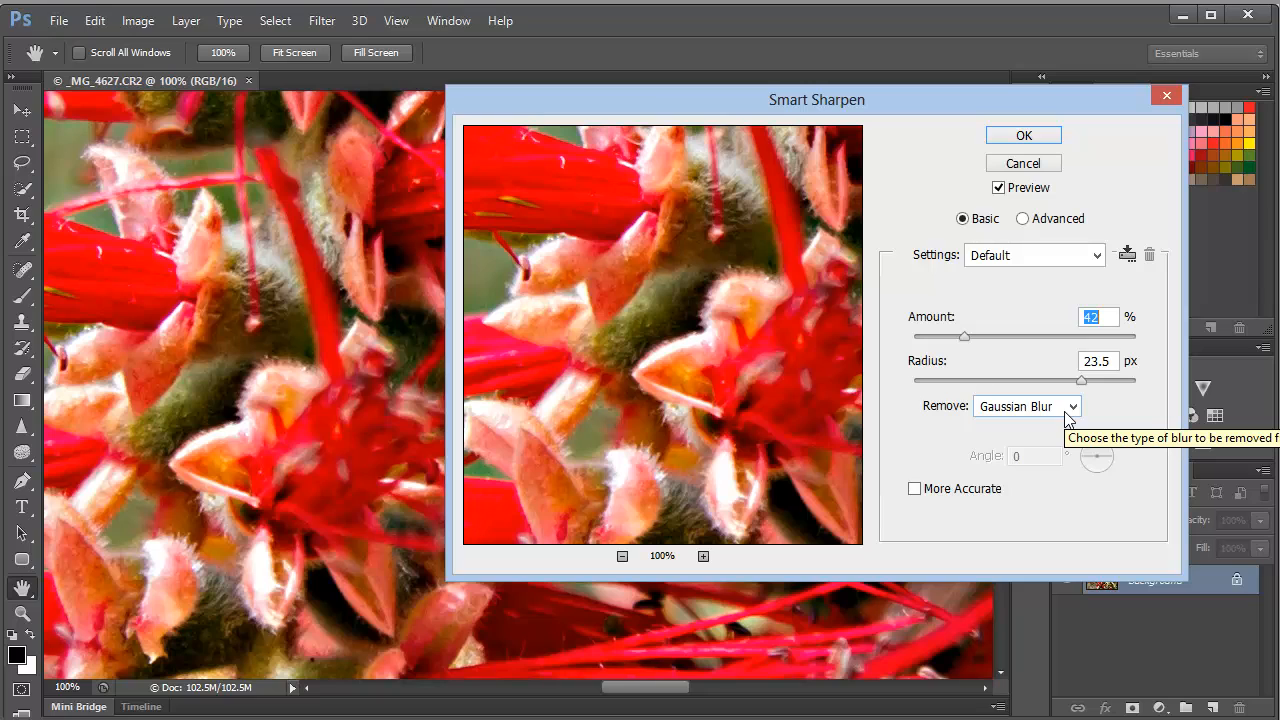
pyautogui.moveTo(940, 440)
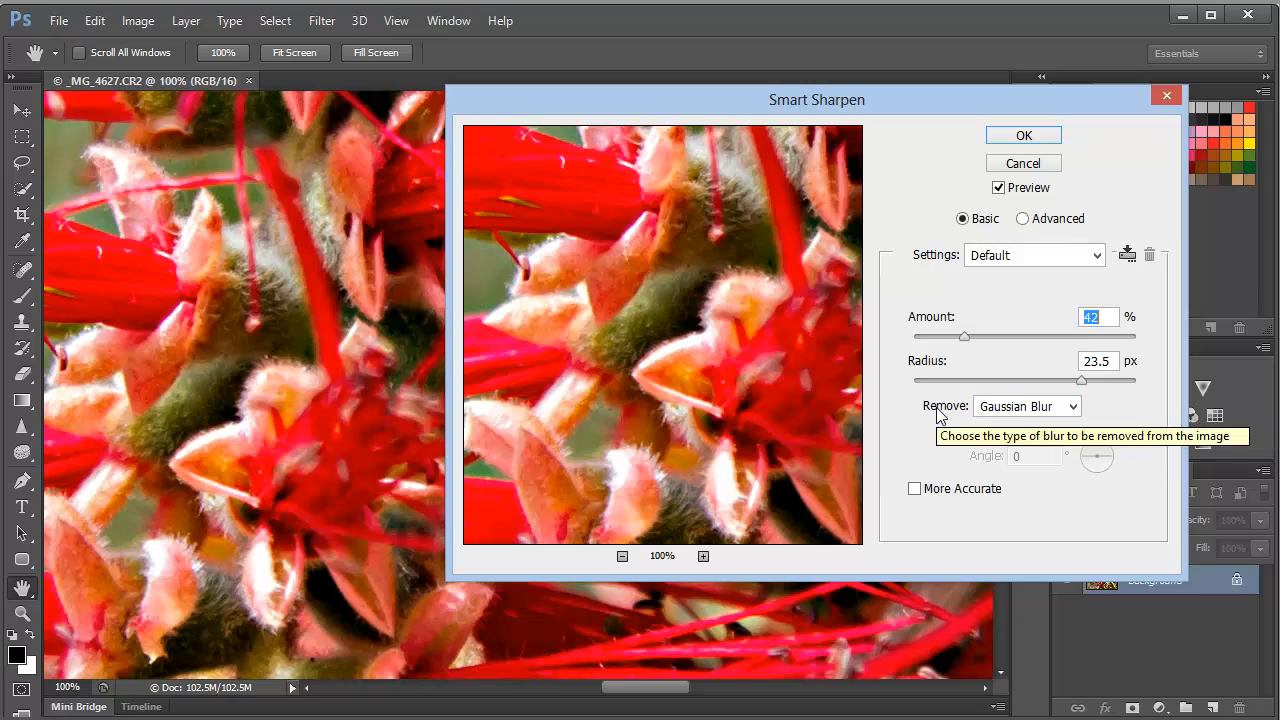
pyautogui.moveTo(668, 290)
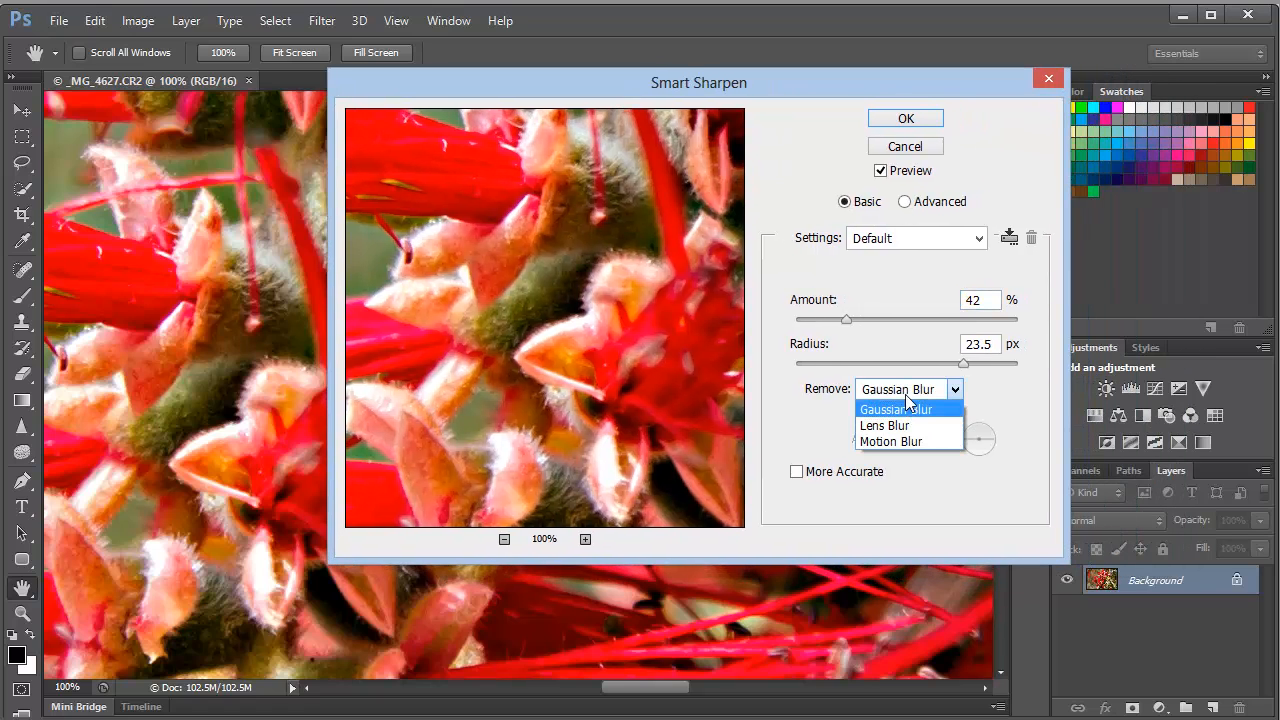
pyautogui.moveTo(884, 424)
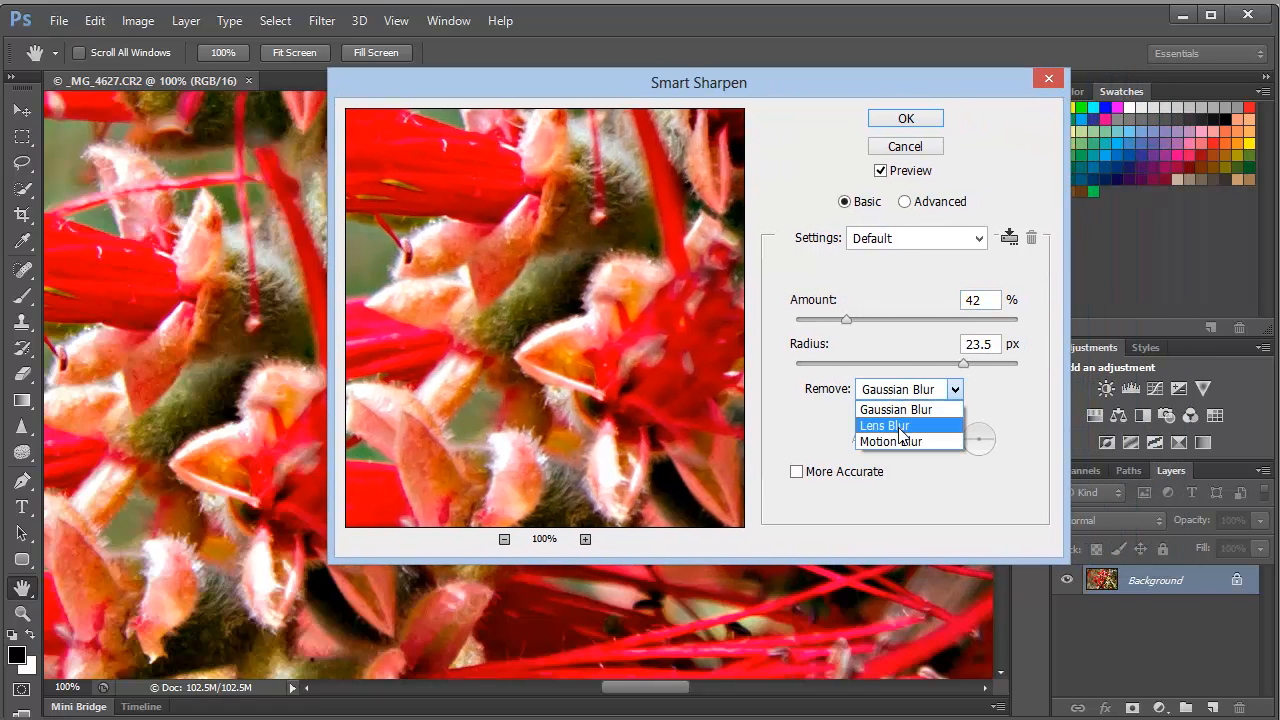
# - Preview Smart Sharpen removing Lens Blur at 50% amount with a 31.2 px radius
pyautogui.click(884, 424)
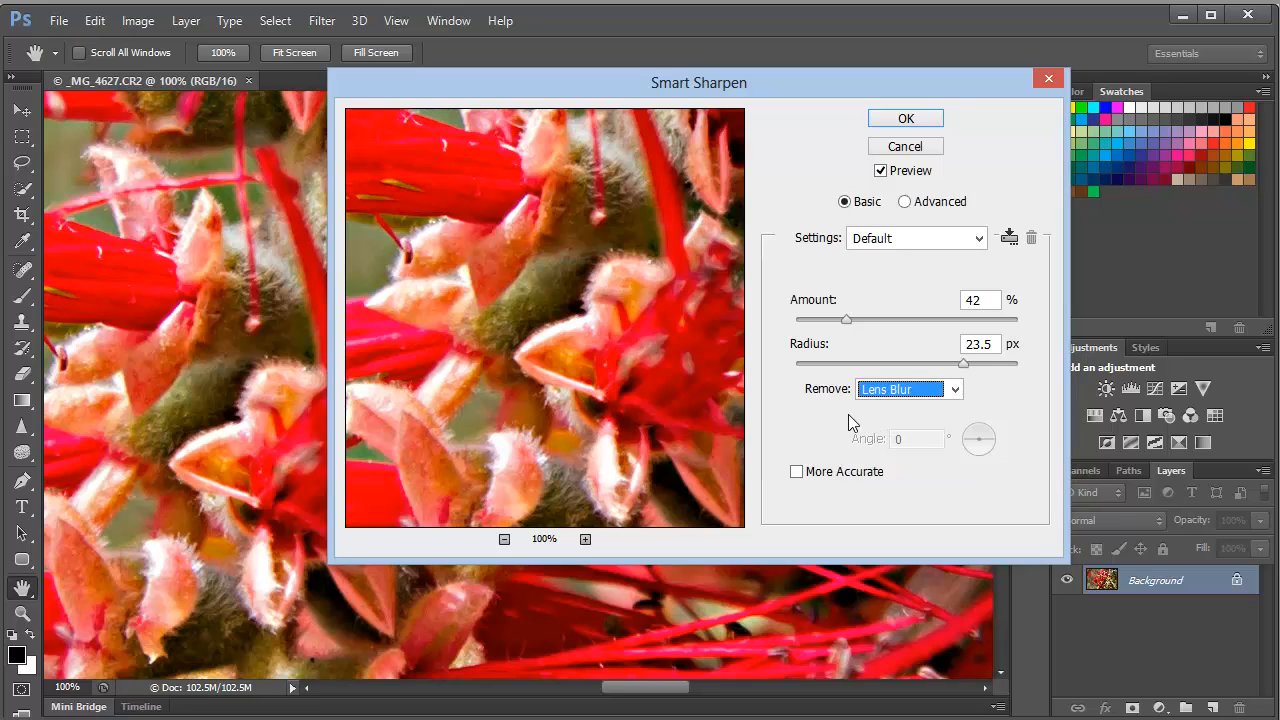
pyautogui.moveTo(978, 440)
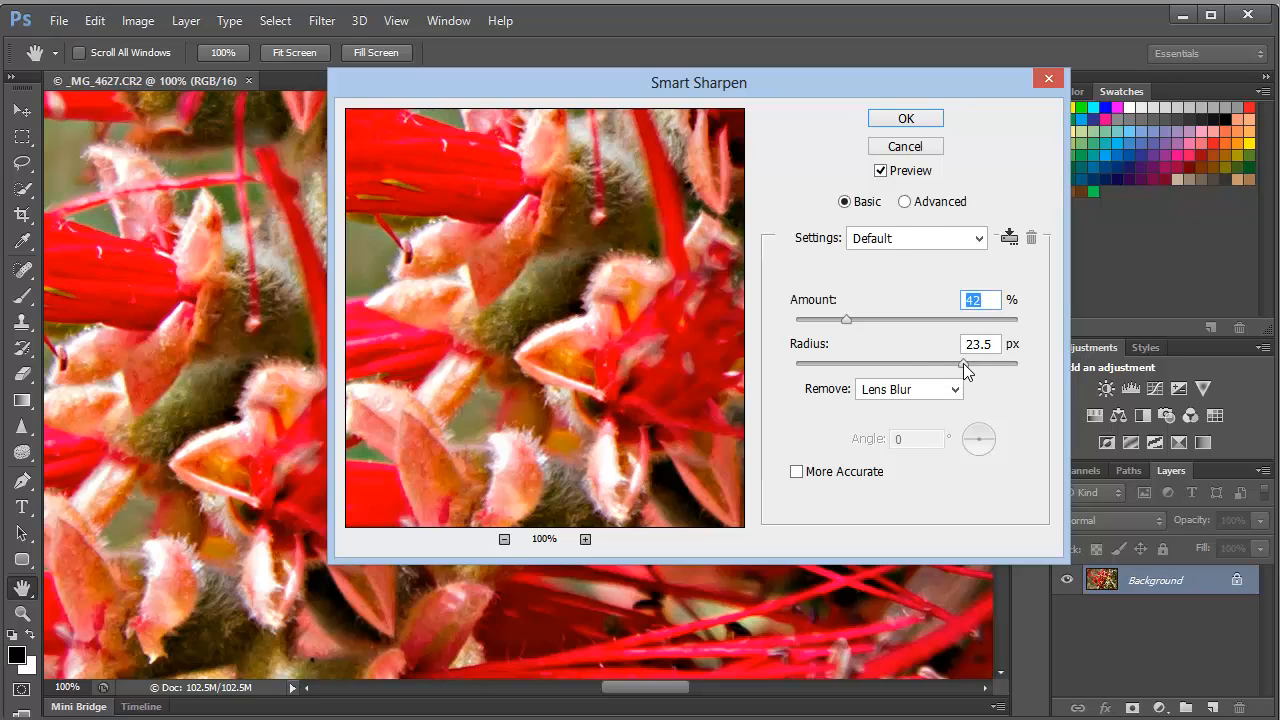
pyautogui.moveTo(964, 362); pyautogui.dragTo(982, 362)
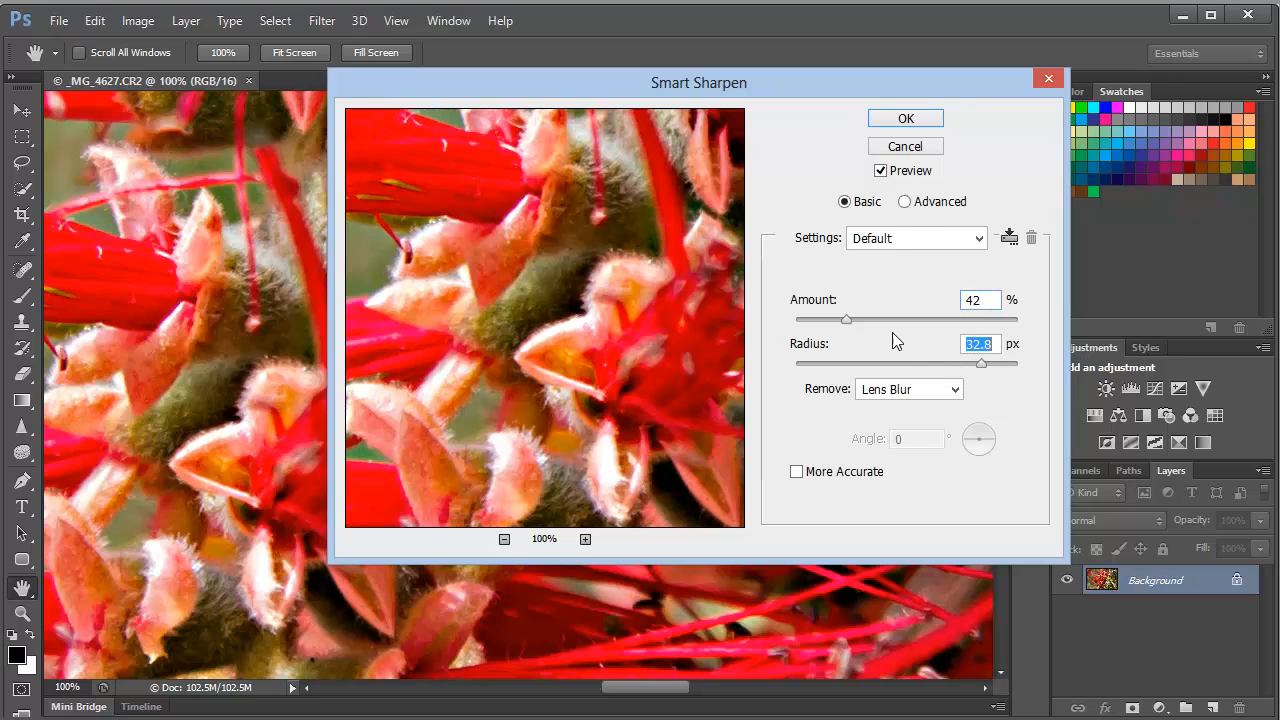
pyautogui.moveTo(848, 320); pyautogui.dragTo(840, 320)
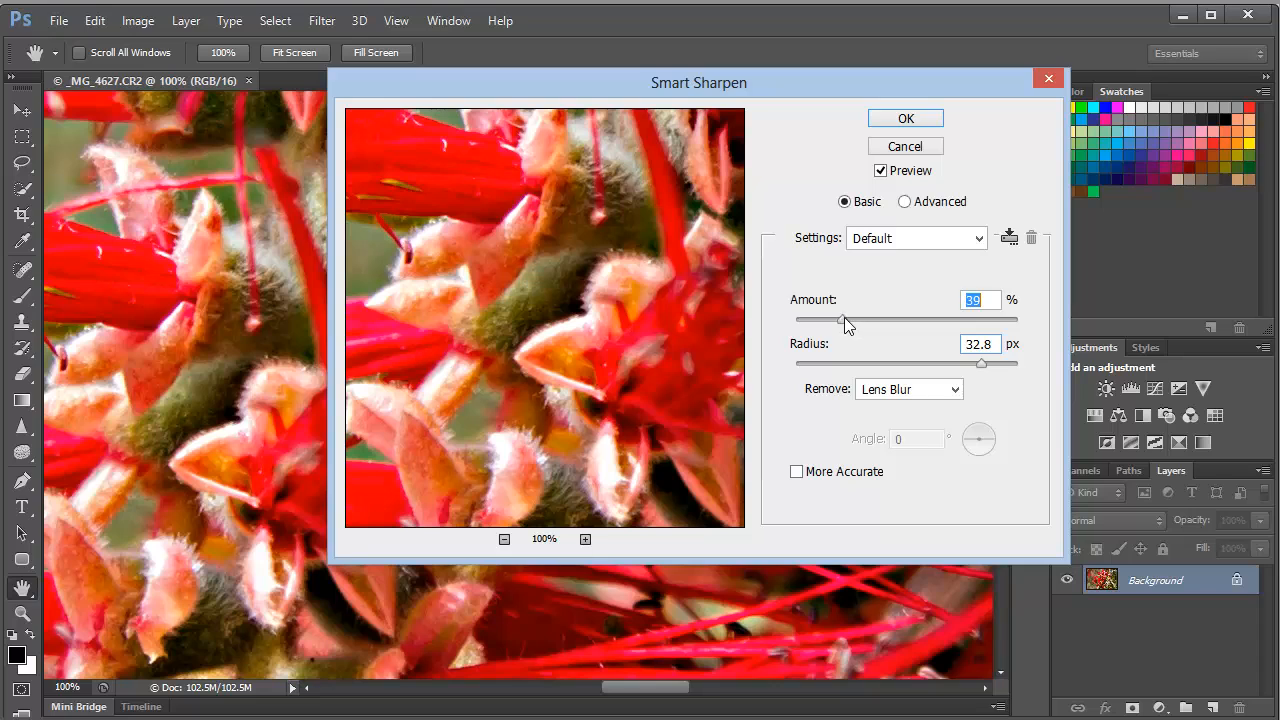
pyautogui.moveTo(840, 320); pyautogui.dragTo(860, 320)
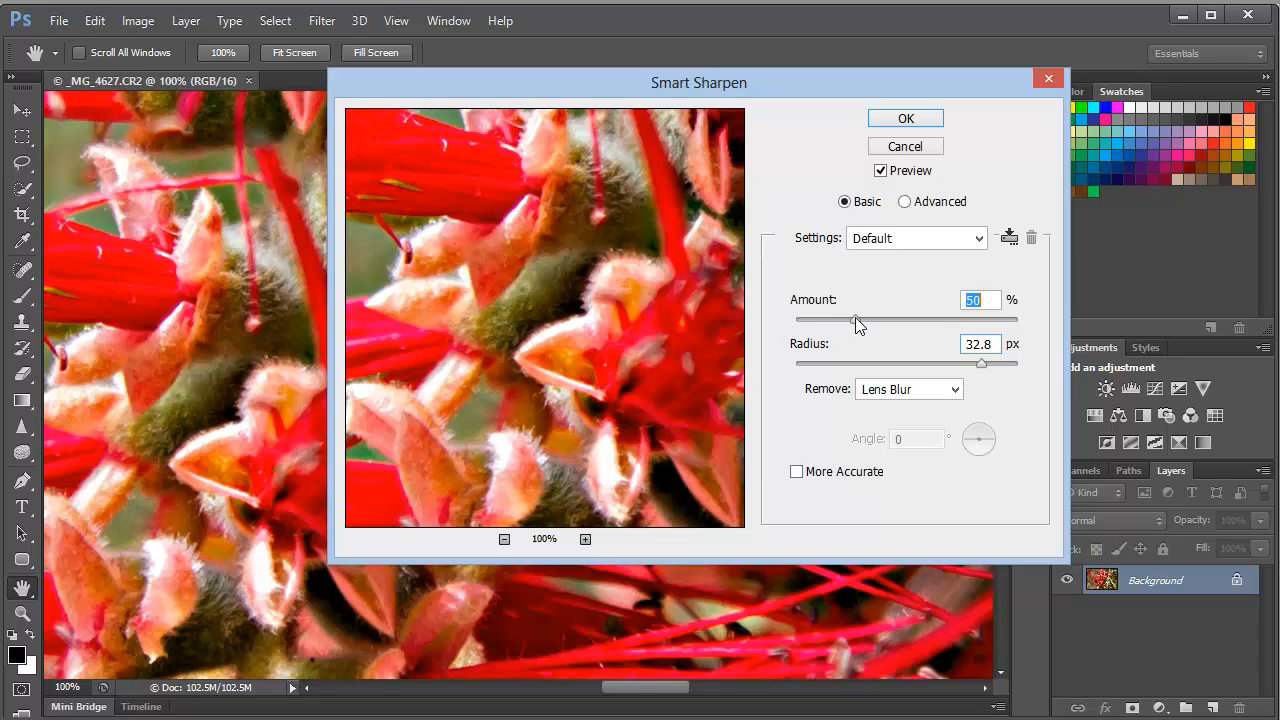
pyautogui.moveTo(1012, 364); pyautogui.dragTo(968, 364)
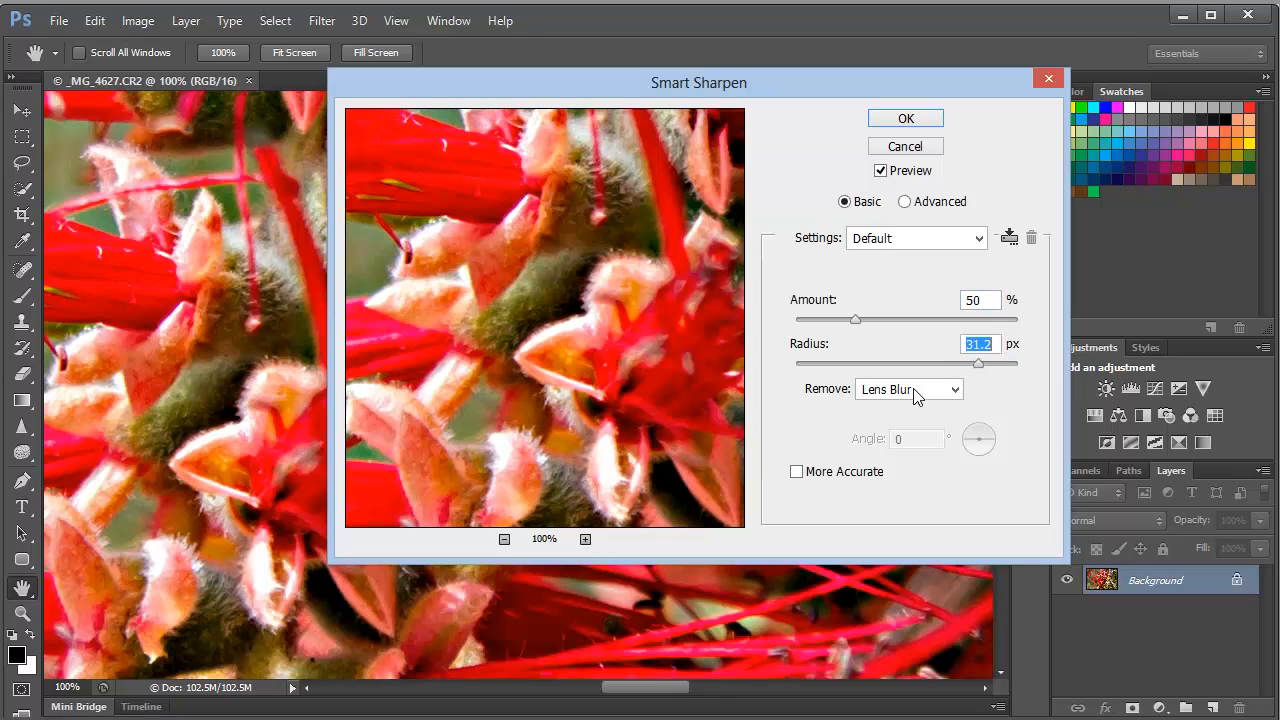
pyautogui.click(908, 388)
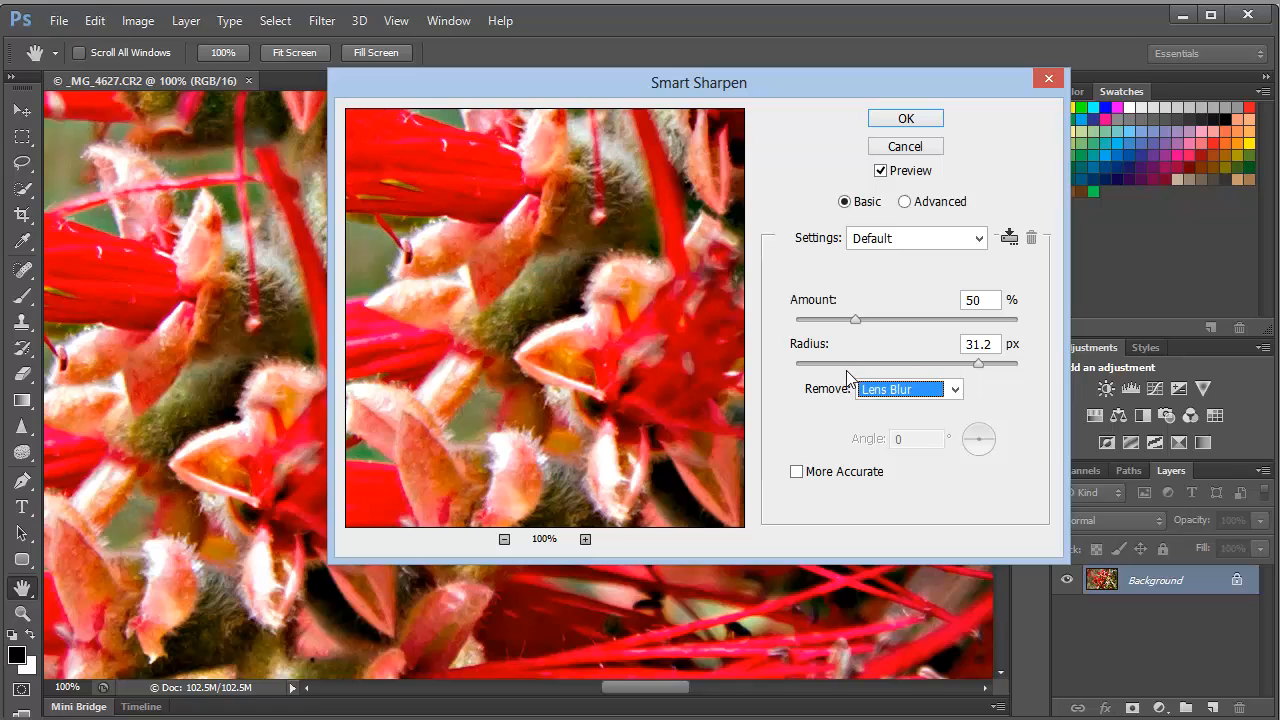
# - Preview 311% amount at a 2.3 px radius, trying Gaussian Blur then returning to Lens Blur
pyautogui.moveTo(978, 364); pyautogui.dragTo(854, 364)
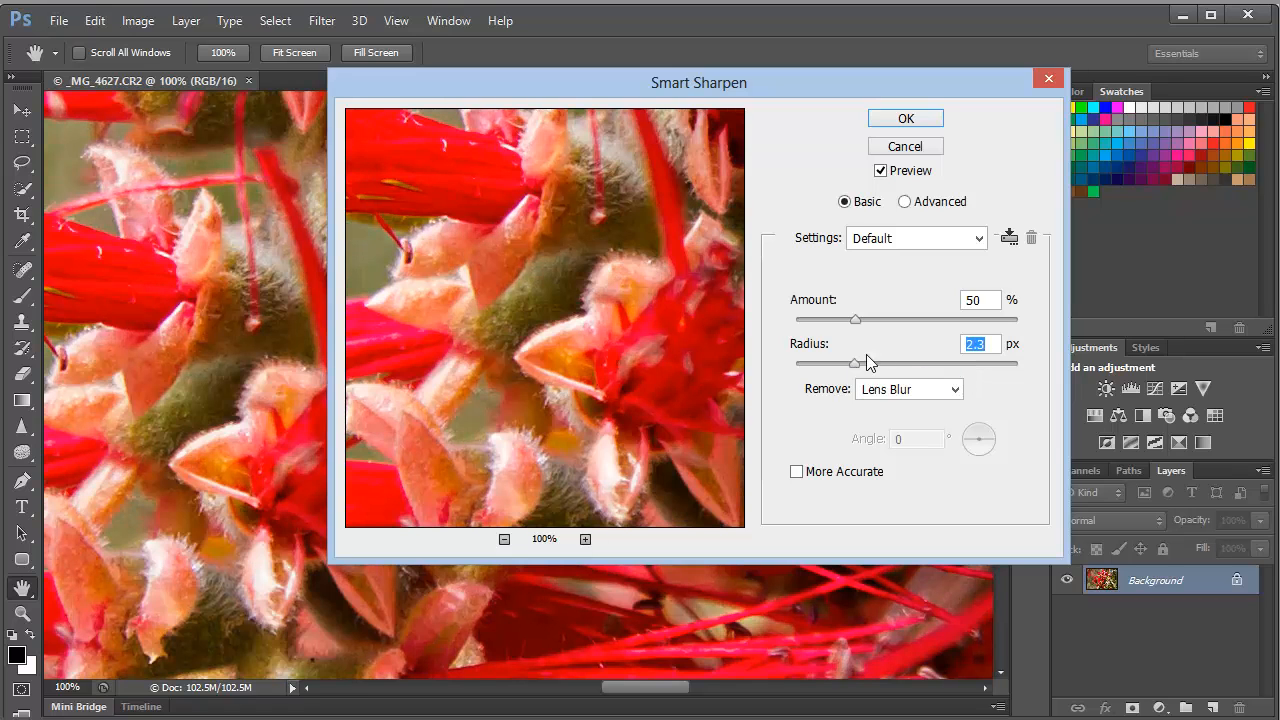
pyautogui.moveTo(856, 320); pyautogui.dragTo(998, 320)
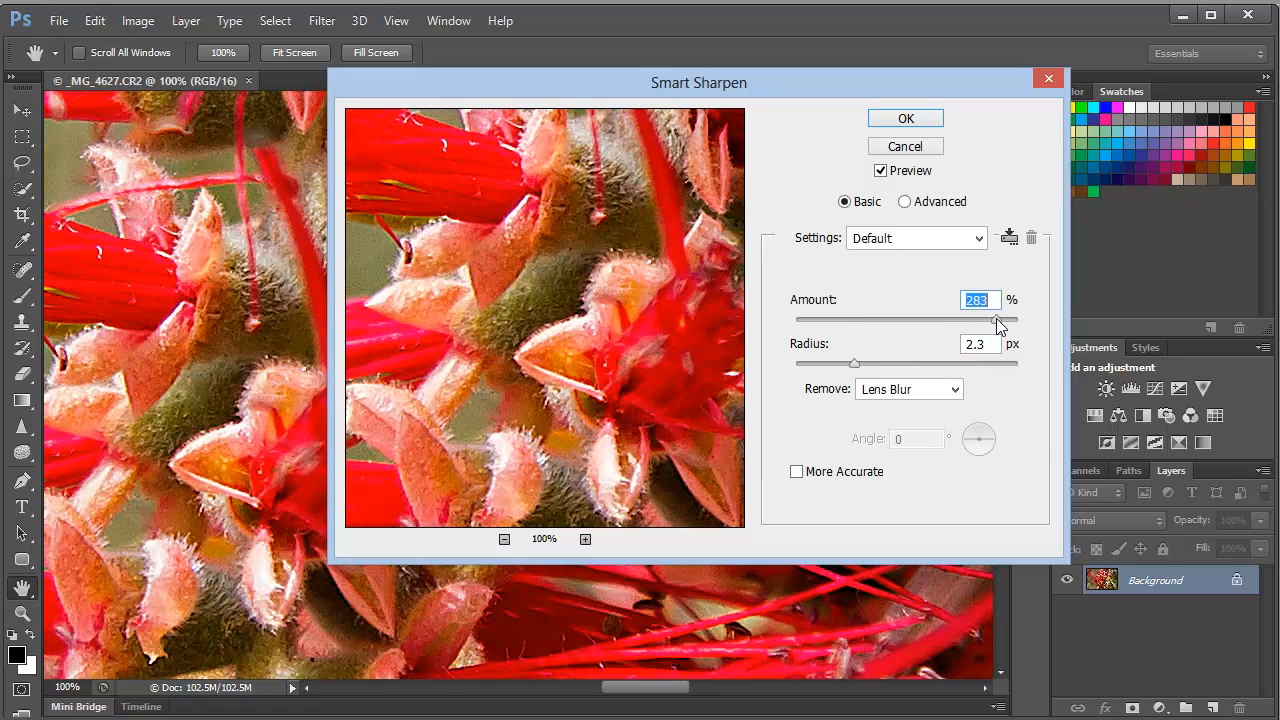
pyautogui.moveTo(996, 320); pyautogui.dragTo(1000, 320)
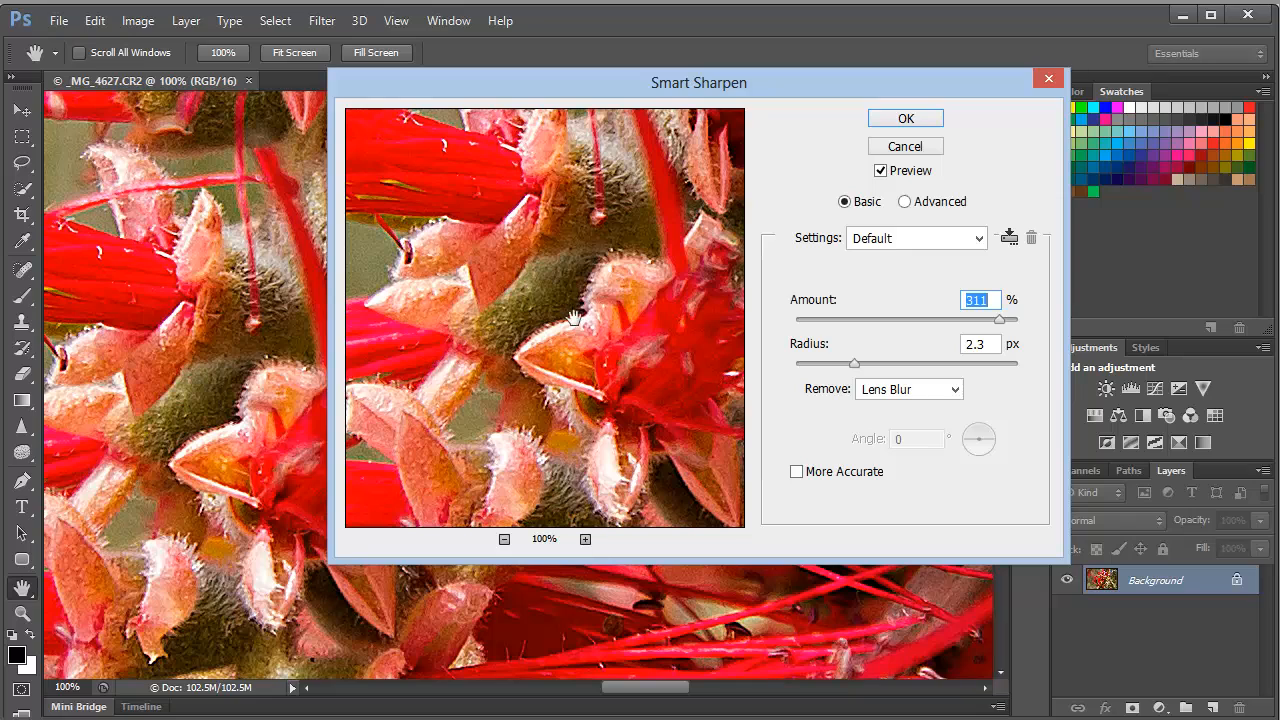
pyautogui.moveTo(546, 308)
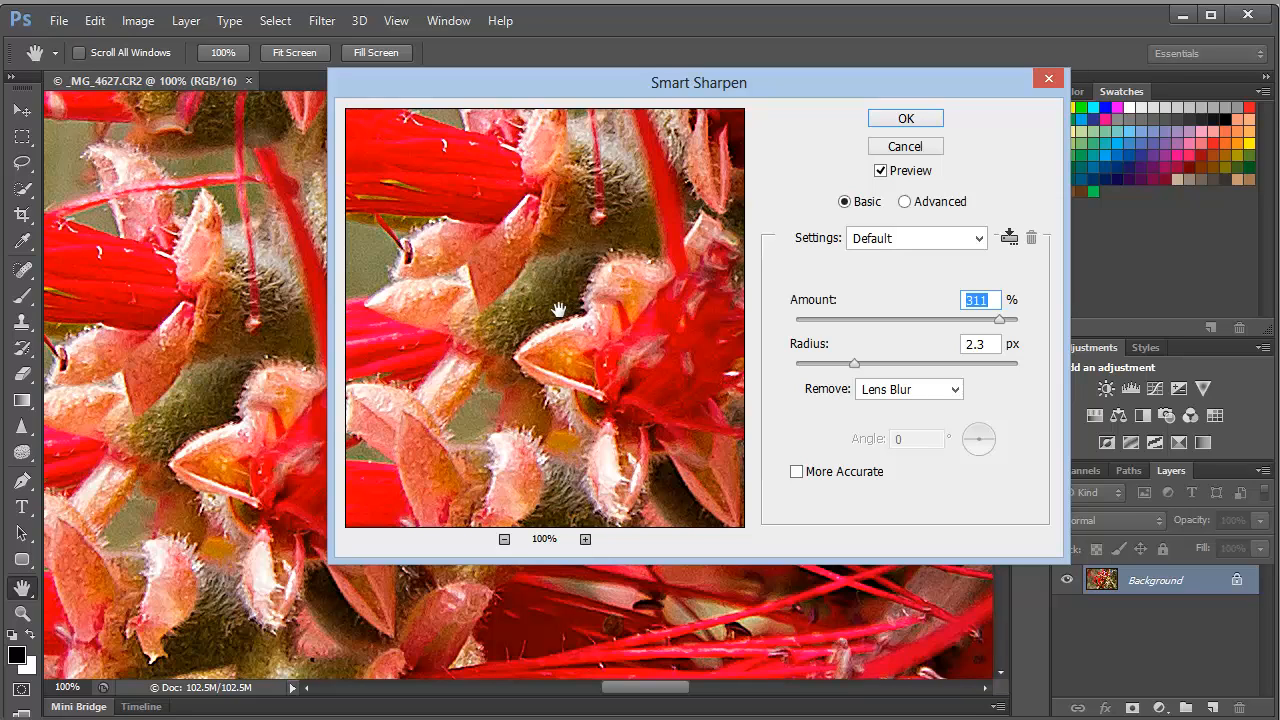
pyautogui.moveTo(568, 348)
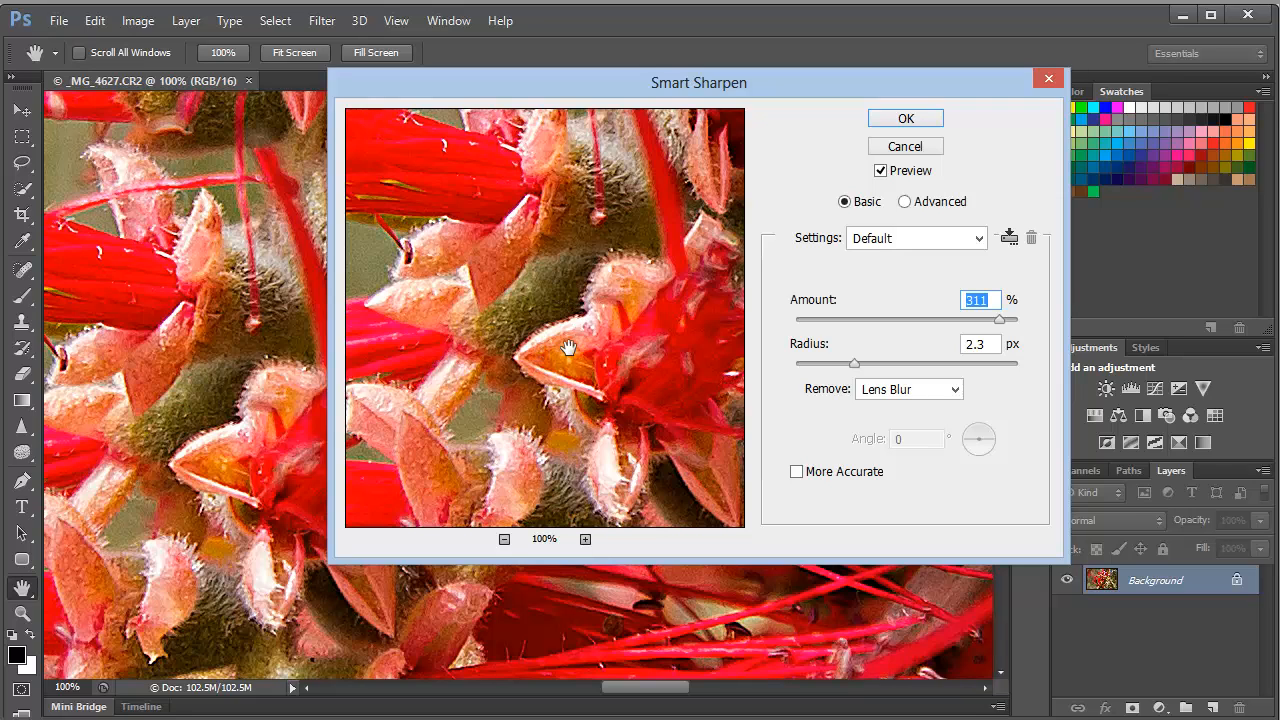
pyautogui.click(908, 388)
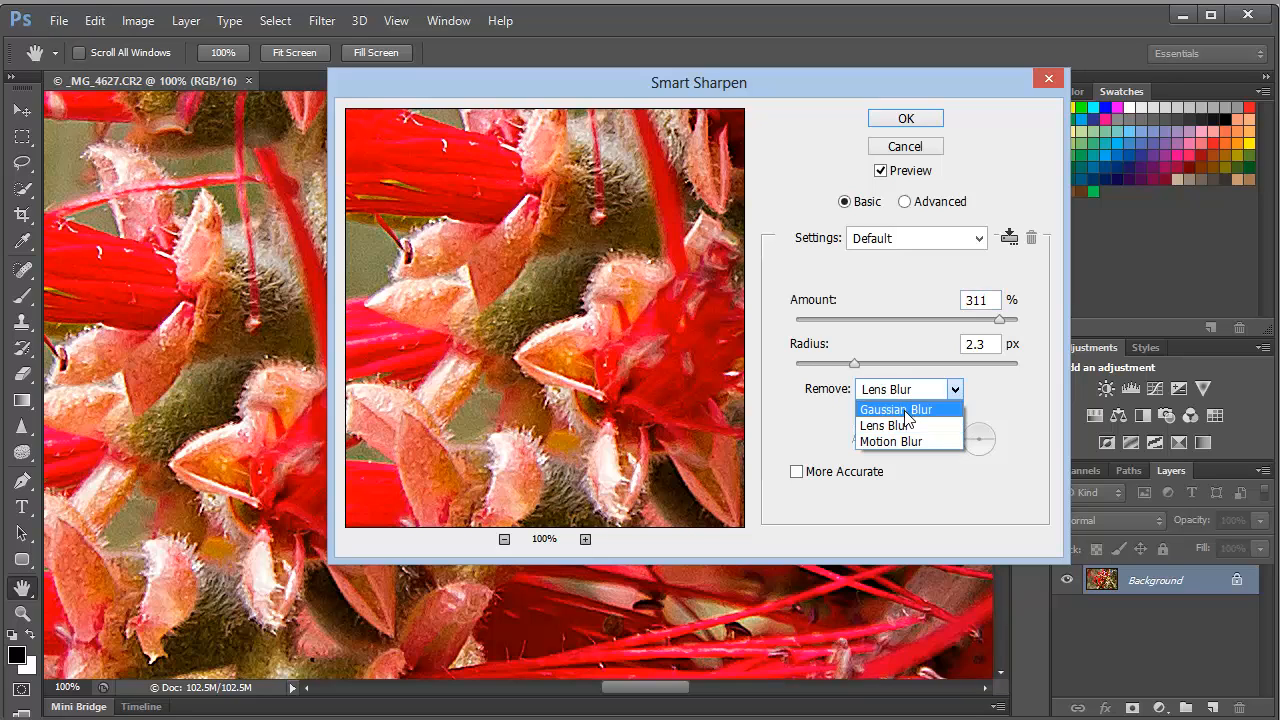
pyautogui.click(896, 408)
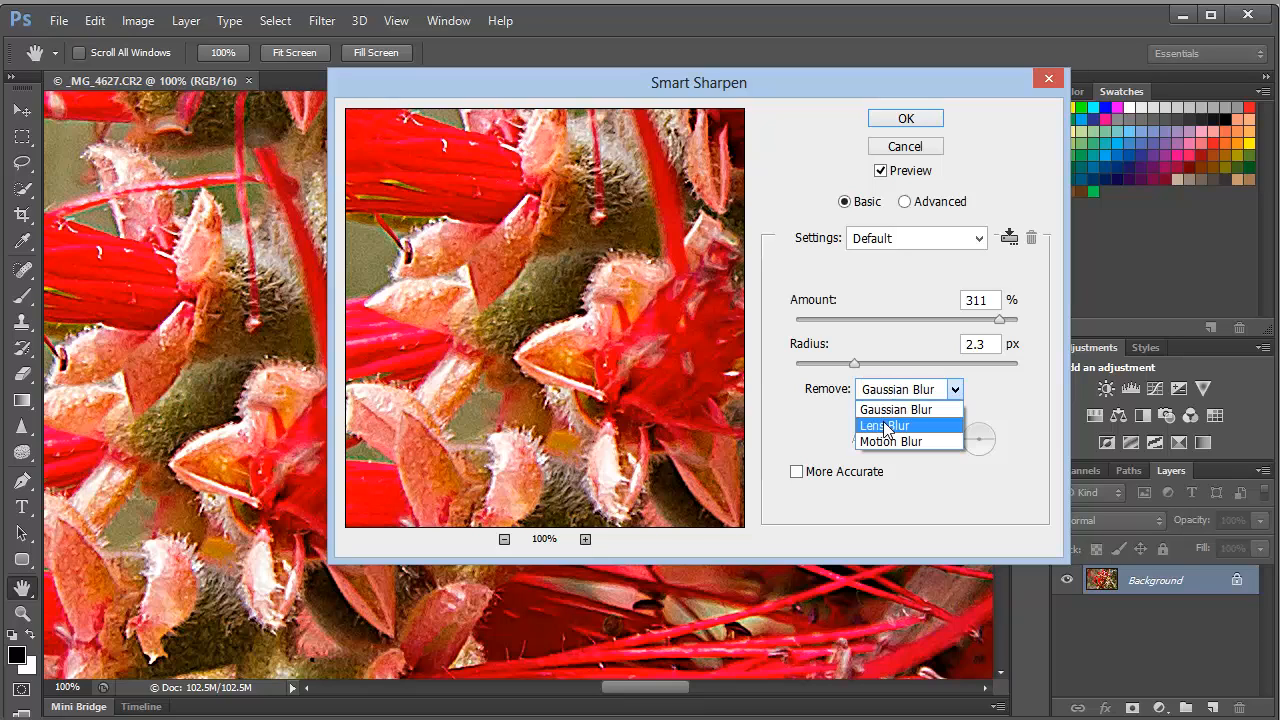
pyautogui.click(894, 424)
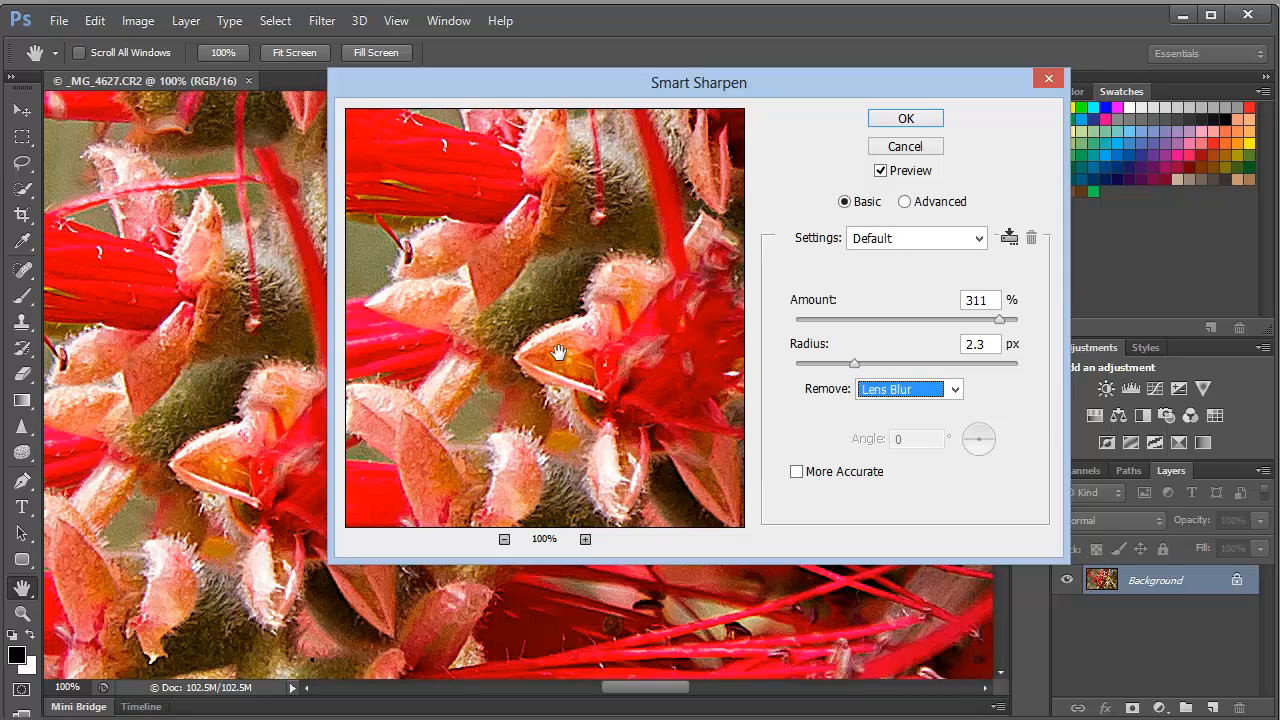
pyautogui.moveTo(860, 328)
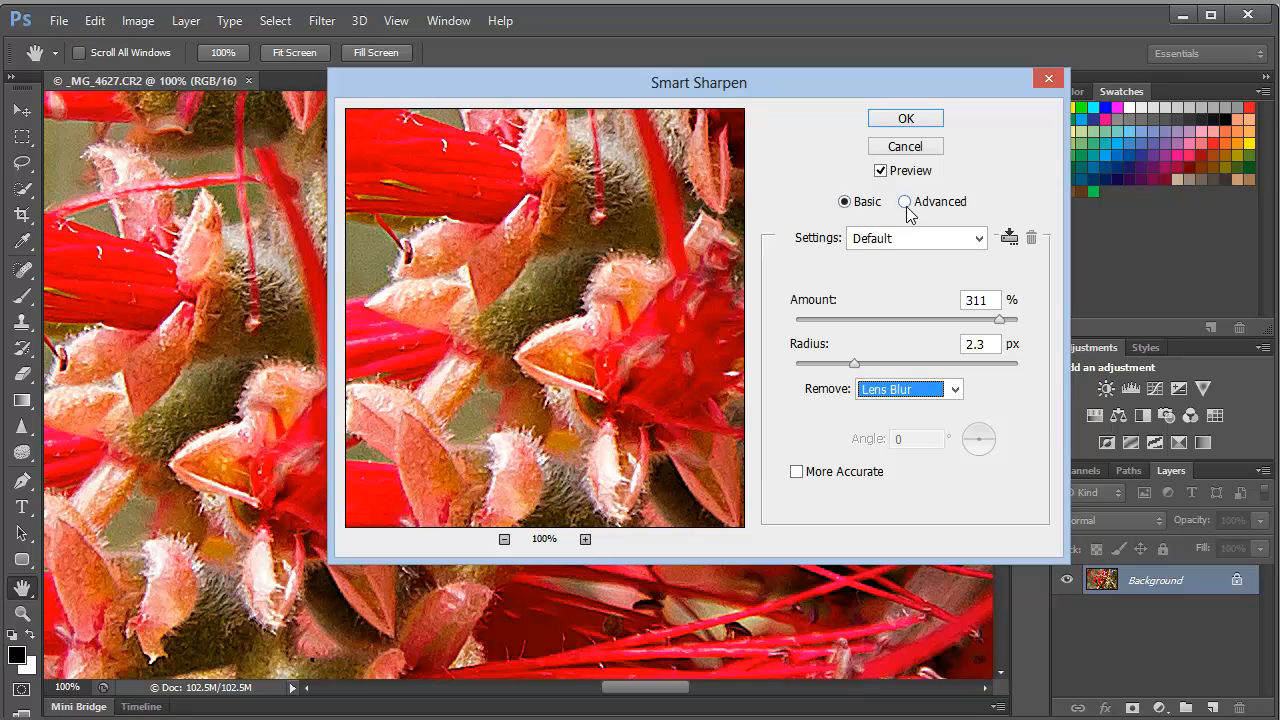
# - Switch to Advanced mode at 51% amount, review the Shadow and Highlight fade settings, and return to Sharpen
pyautogui.click(904, 200)
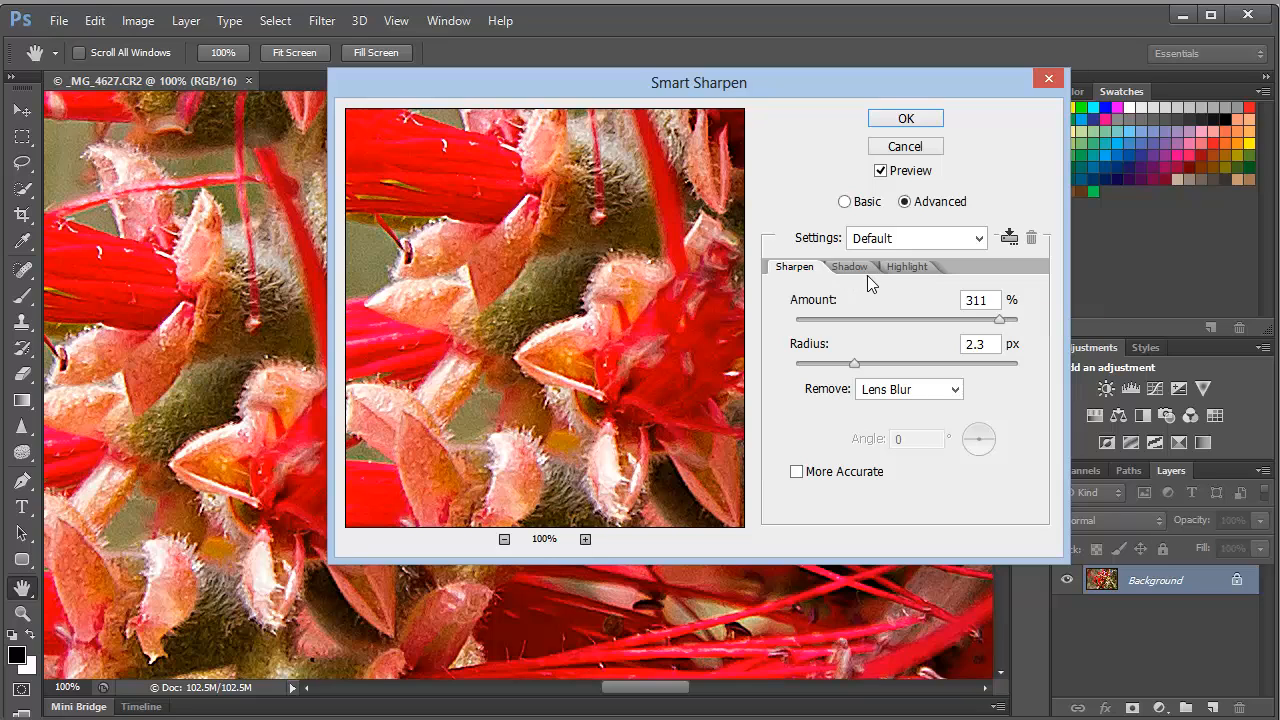
pyautogui.moveTo(856, 328)
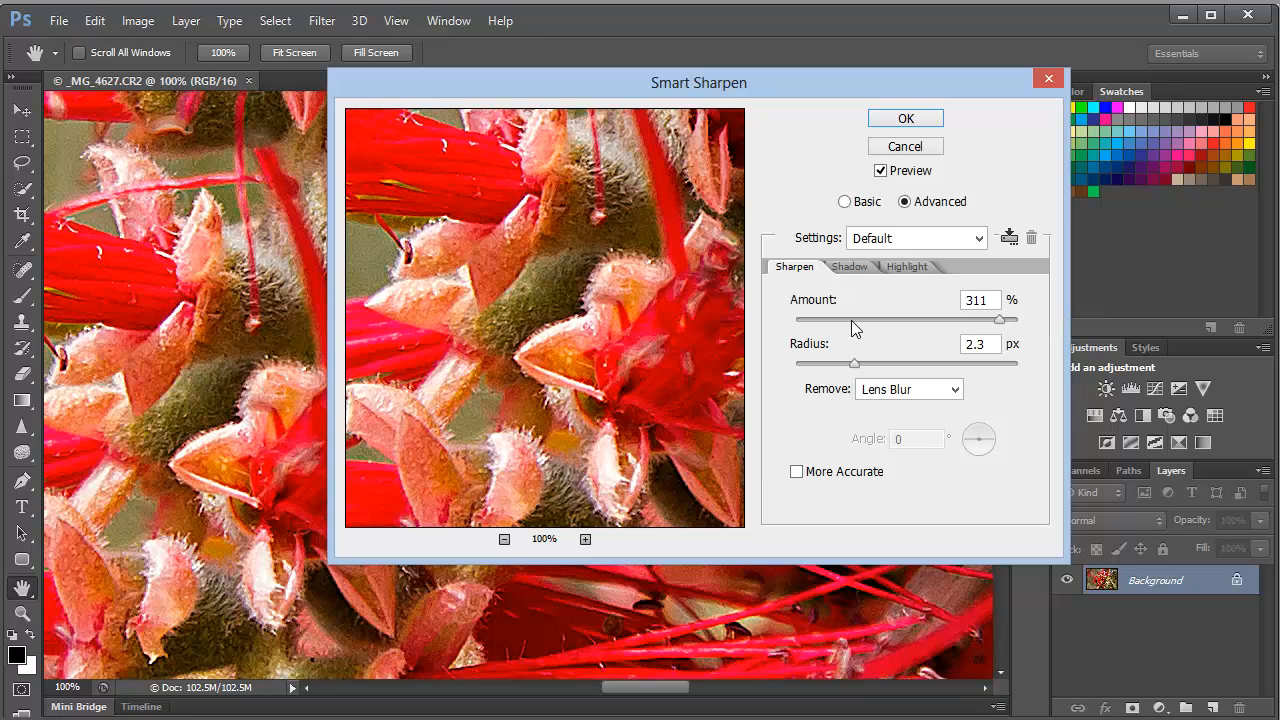
pyautogui.moveTo(1000, 318); pyautogui.dragTo(856, 318)
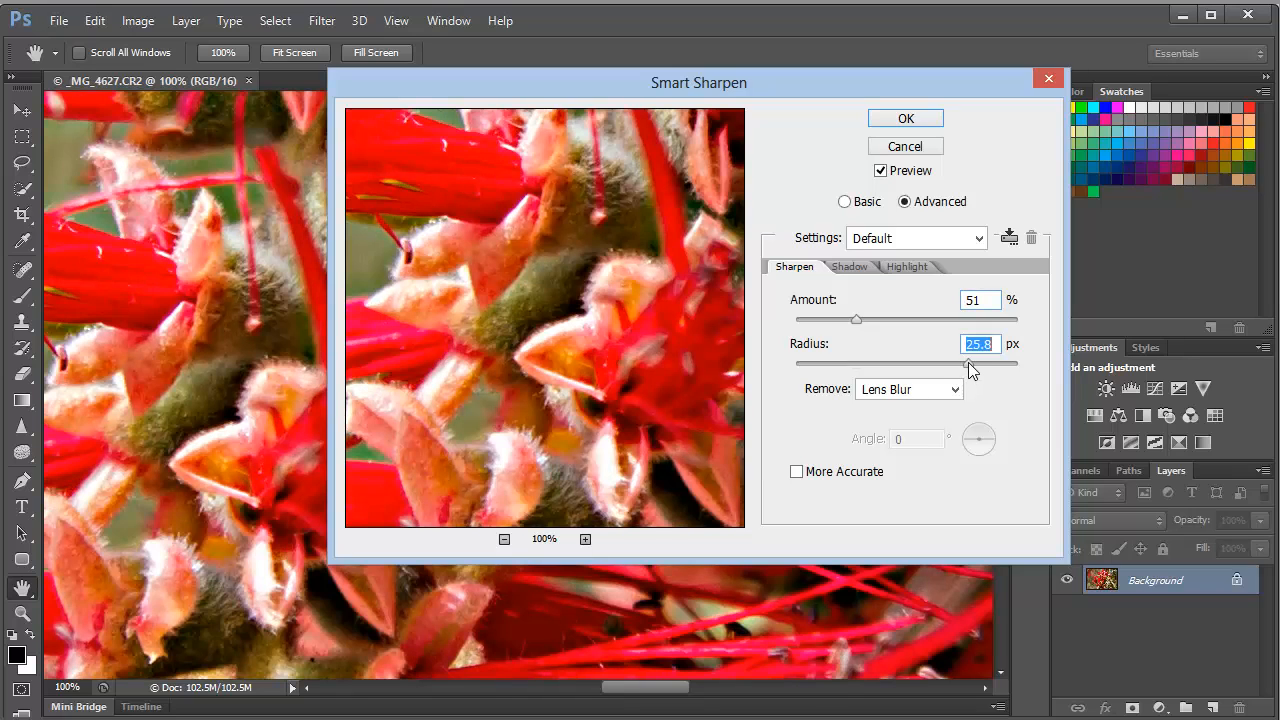
pyautogui.moveTo(902, 386)
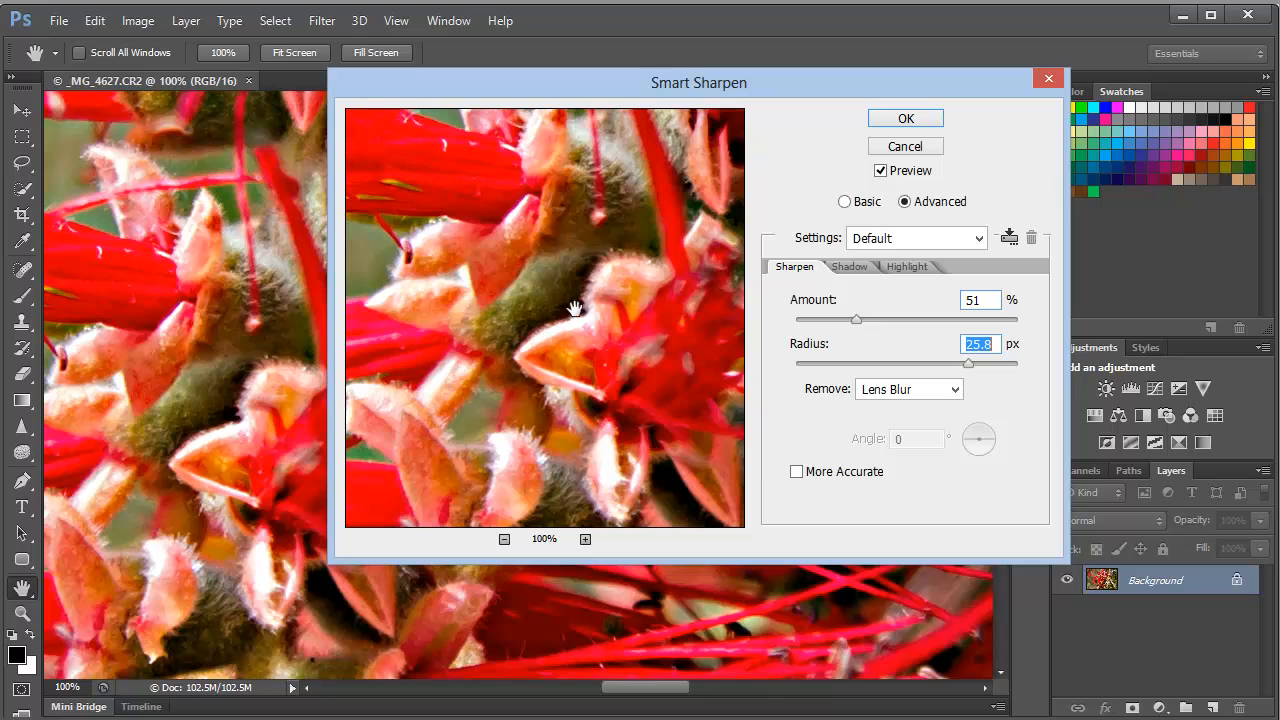
pyautogui.moveTo(852, 276)
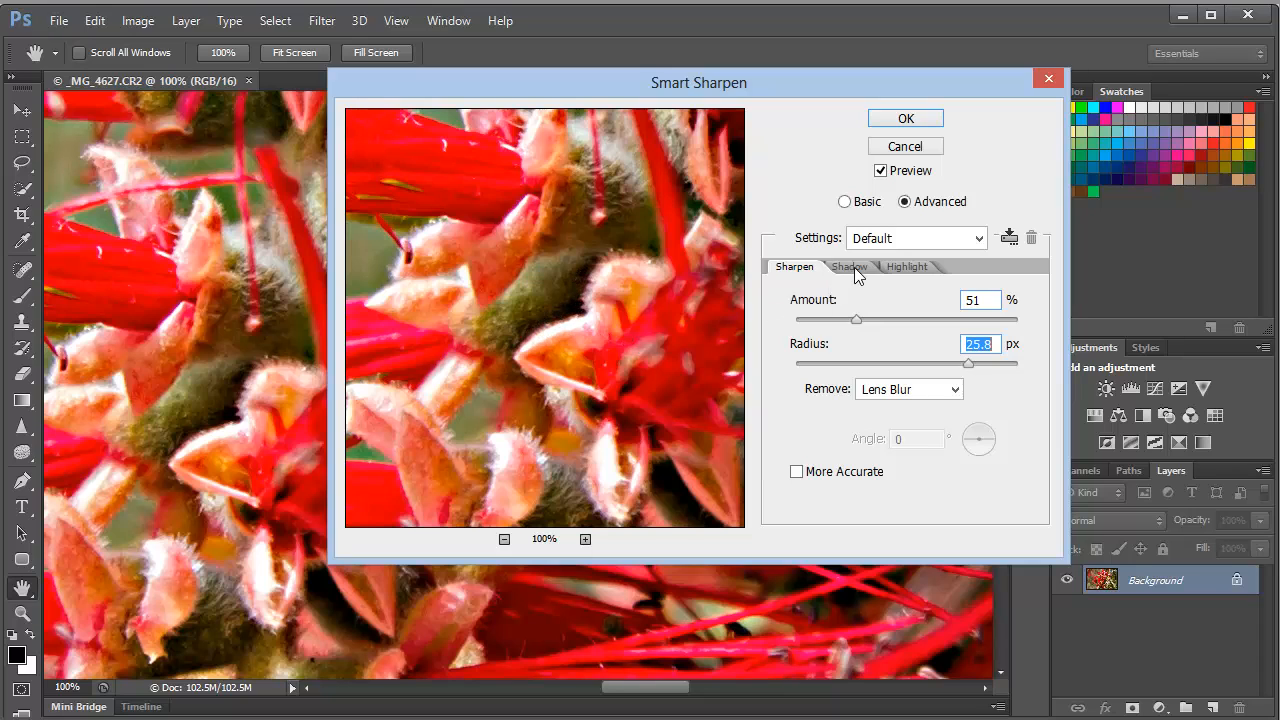
pyautogui.click(848, 266)
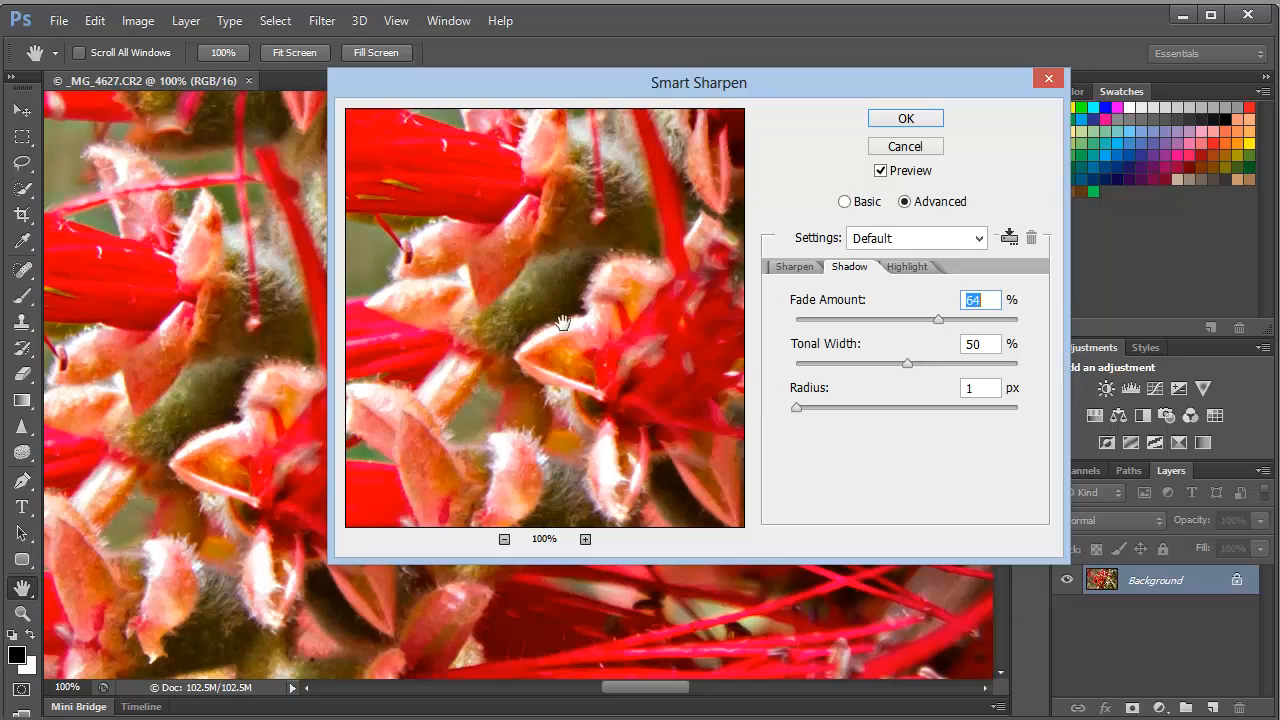
pyautogui.moveTo(810, 328)
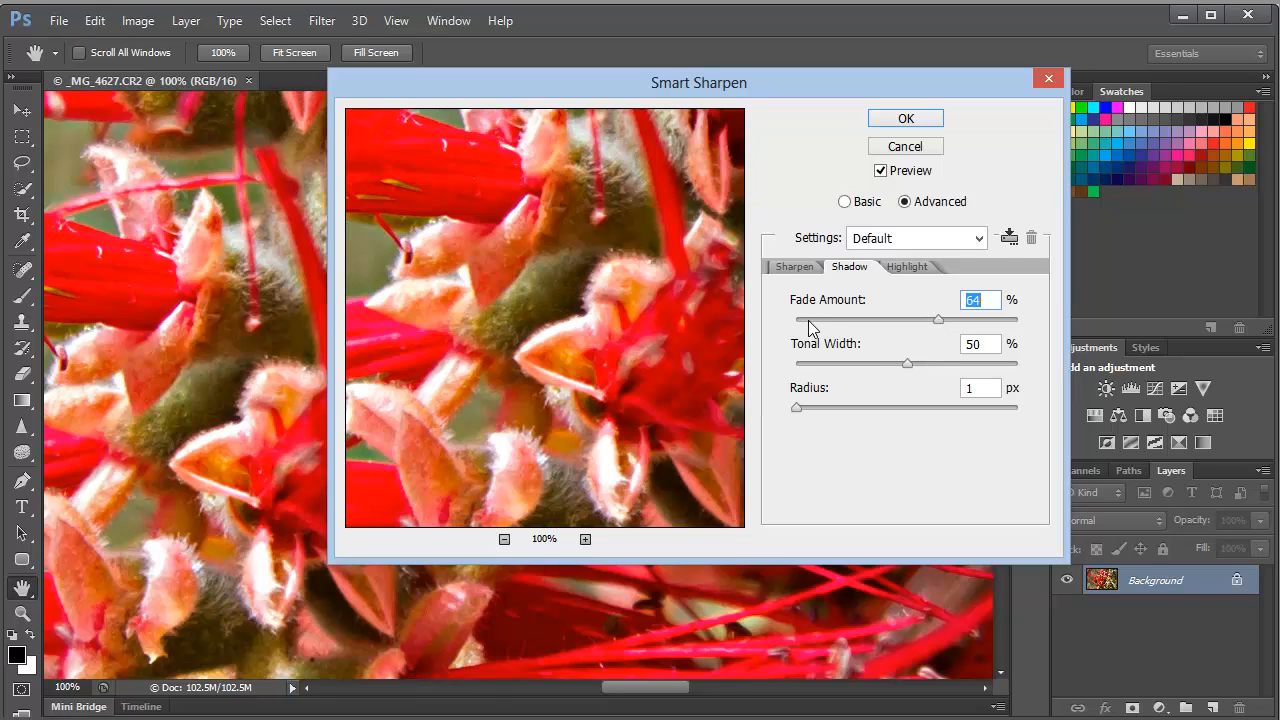
pyautogui.moveTo(936, 318); pyautogui.dragTo(804, 318)
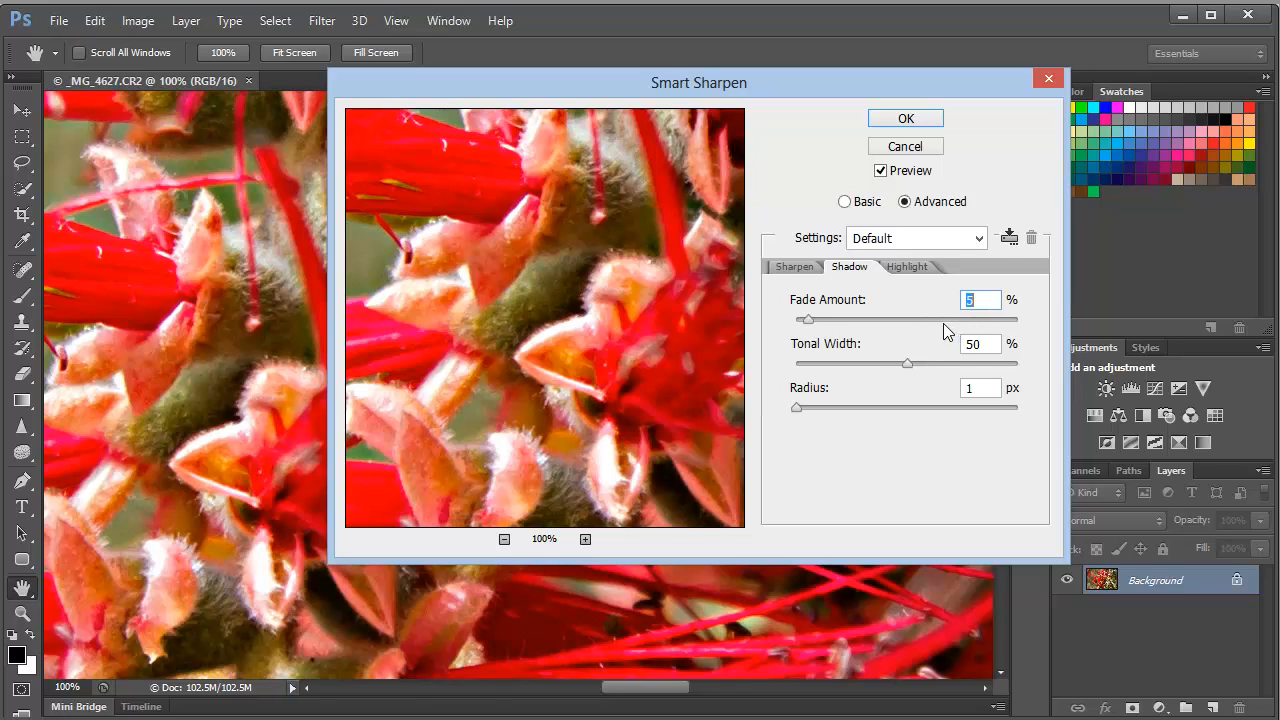
pyautogui.moveTo(808, 320); pyautogui.dragTo(938, 320)
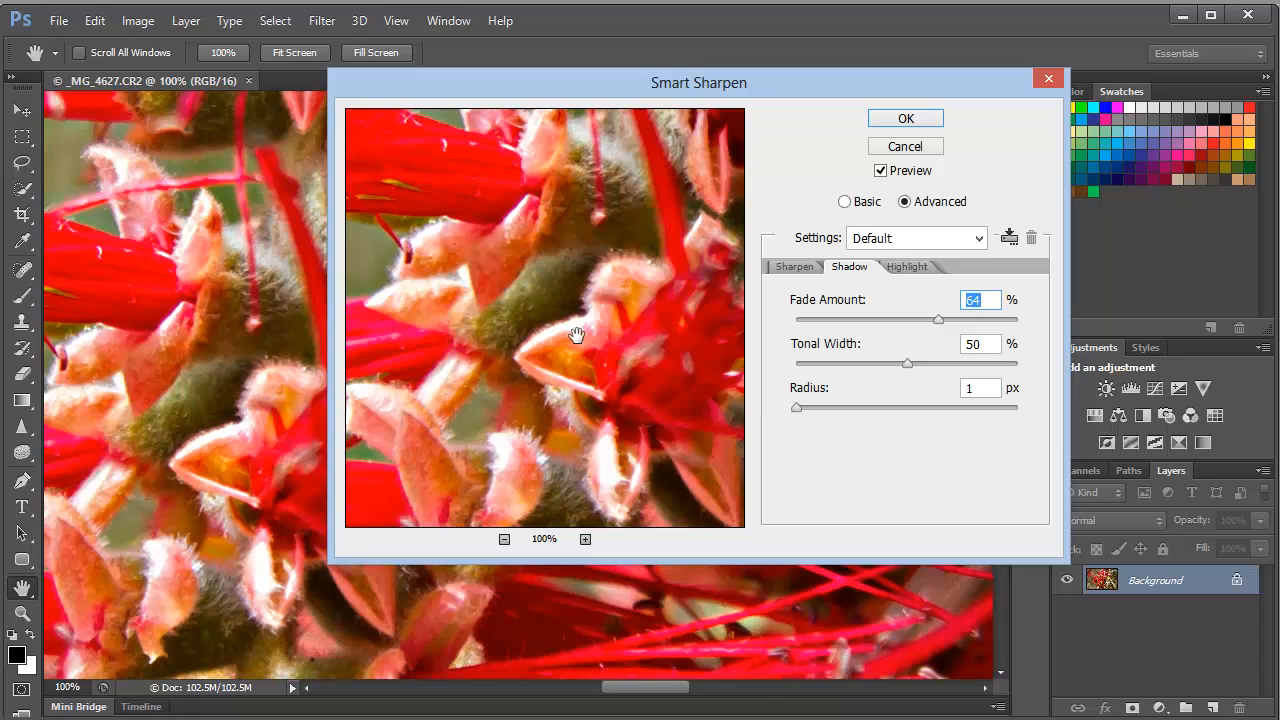
pyautogui.click(906, 266)
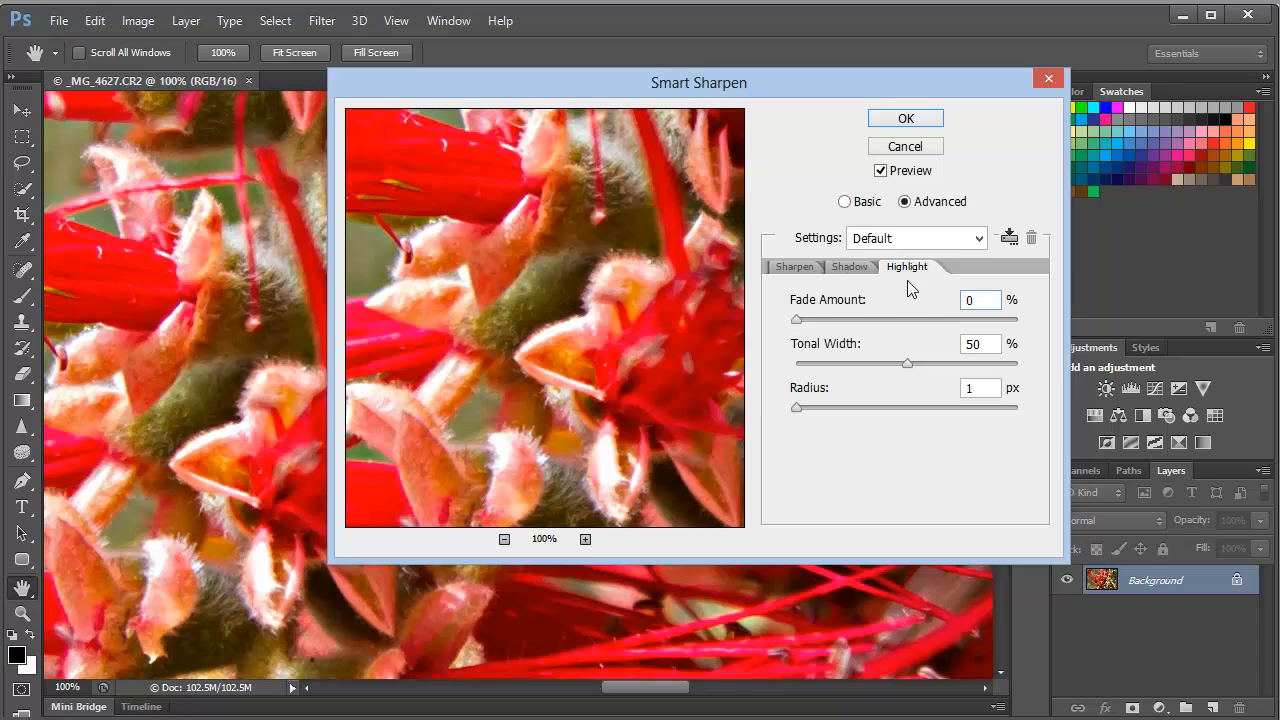
pyautogui.moveTo(910, 278)
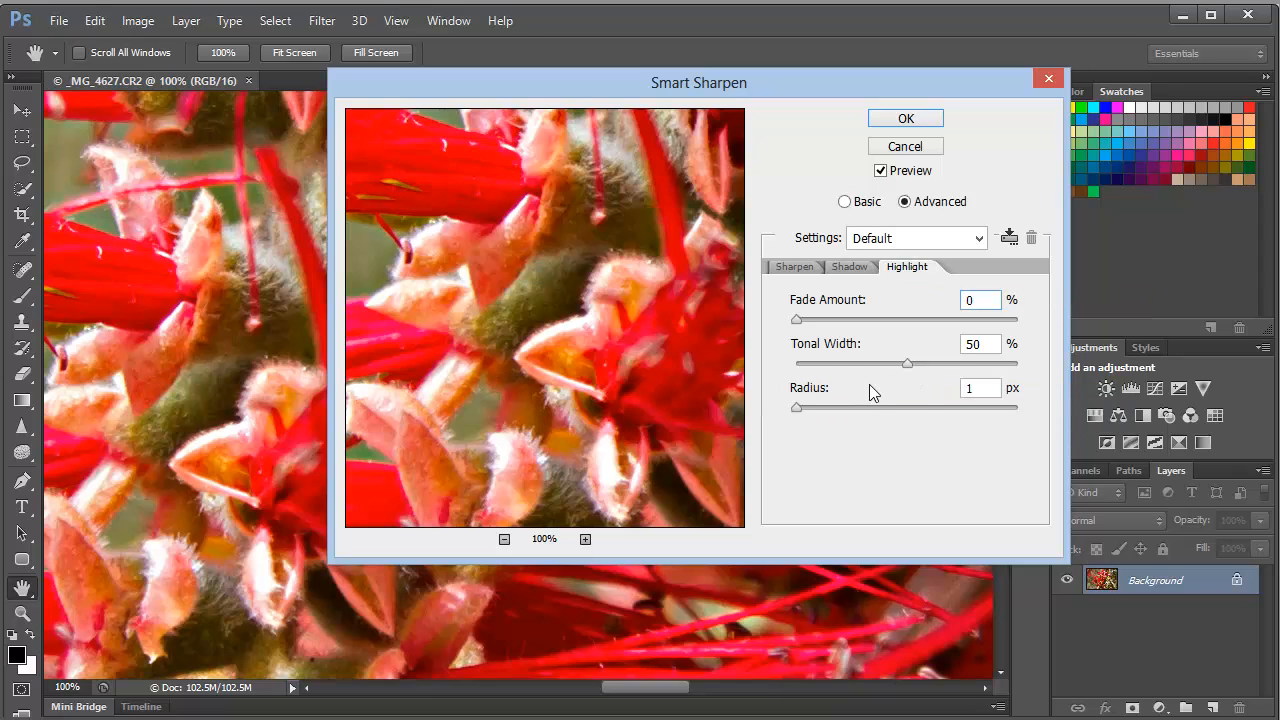
pyautogui.click(794, 266)
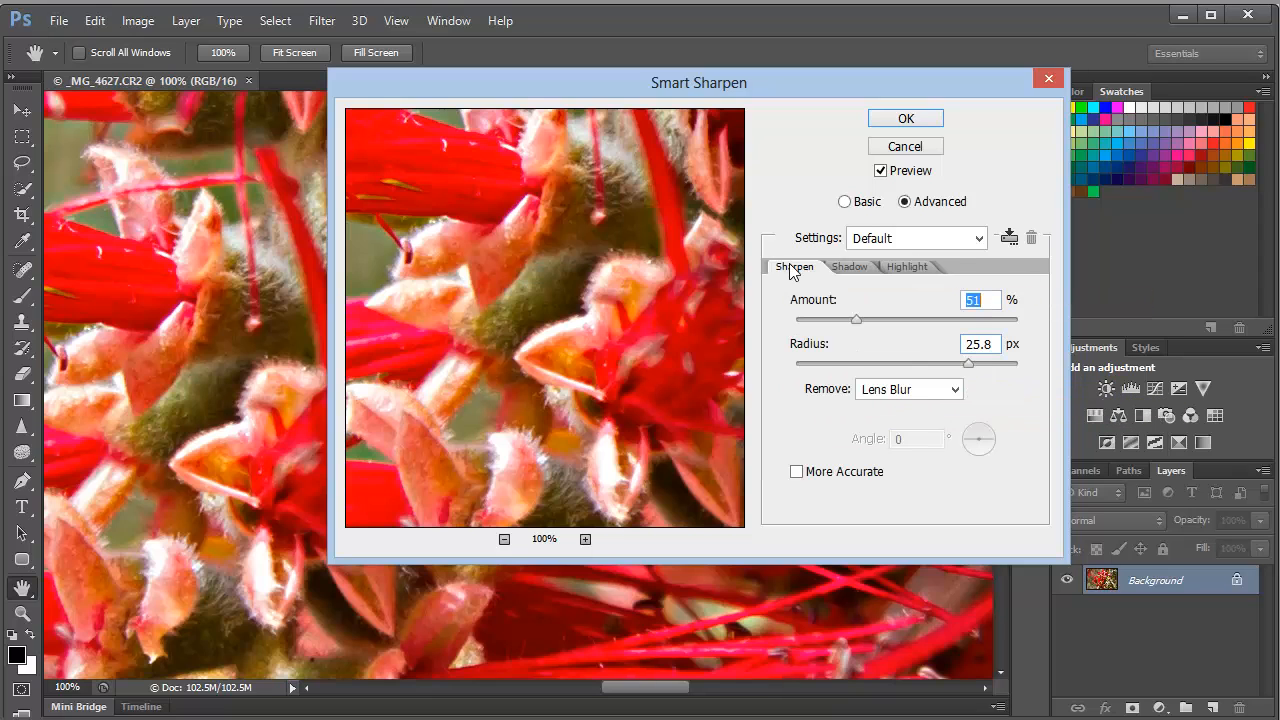
pyautogui.moveTo(904, 160)
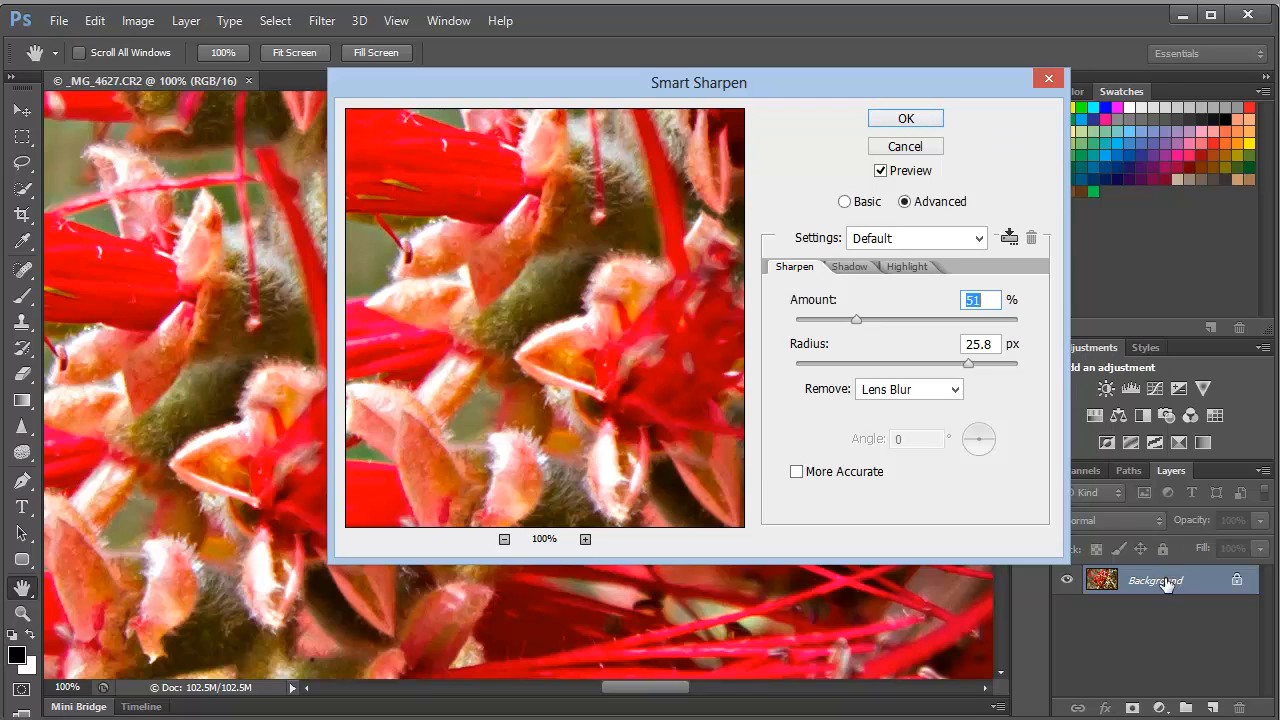
pyautogui.moveTo(1150, 590)
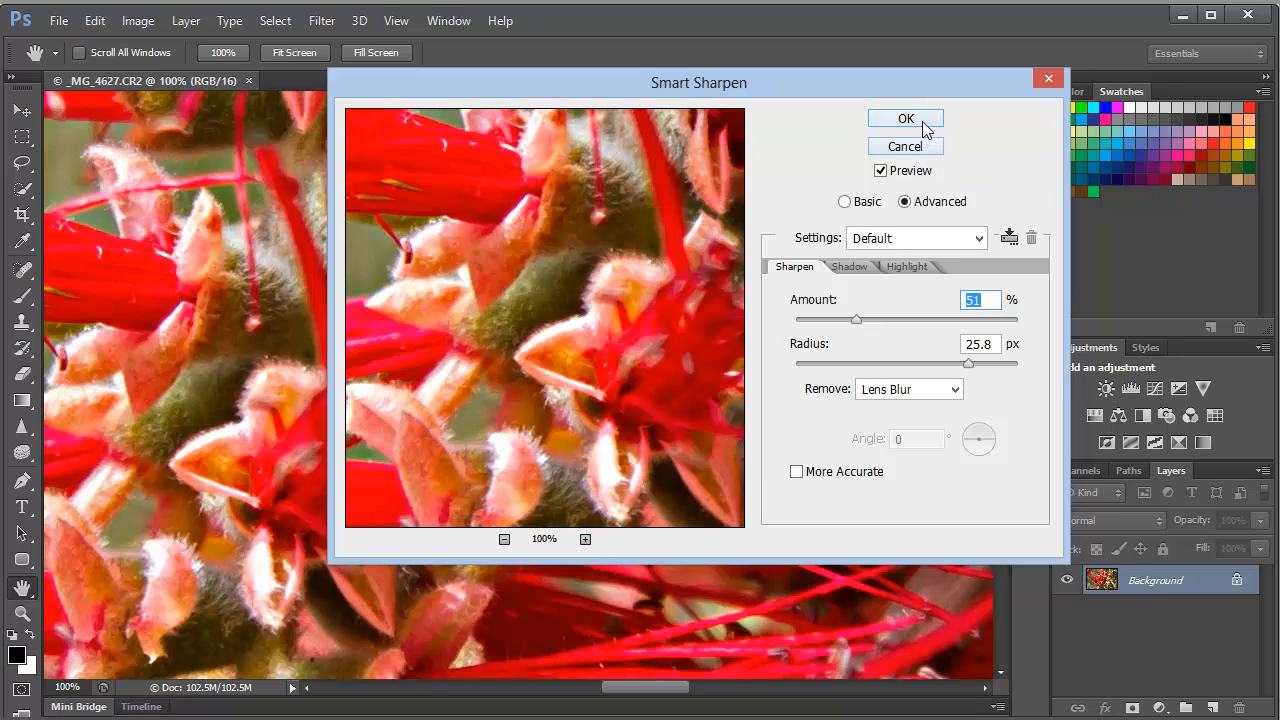
# - Apply the Smart Sharpen settings to the flower photo
pyautogui.click(904, 118)
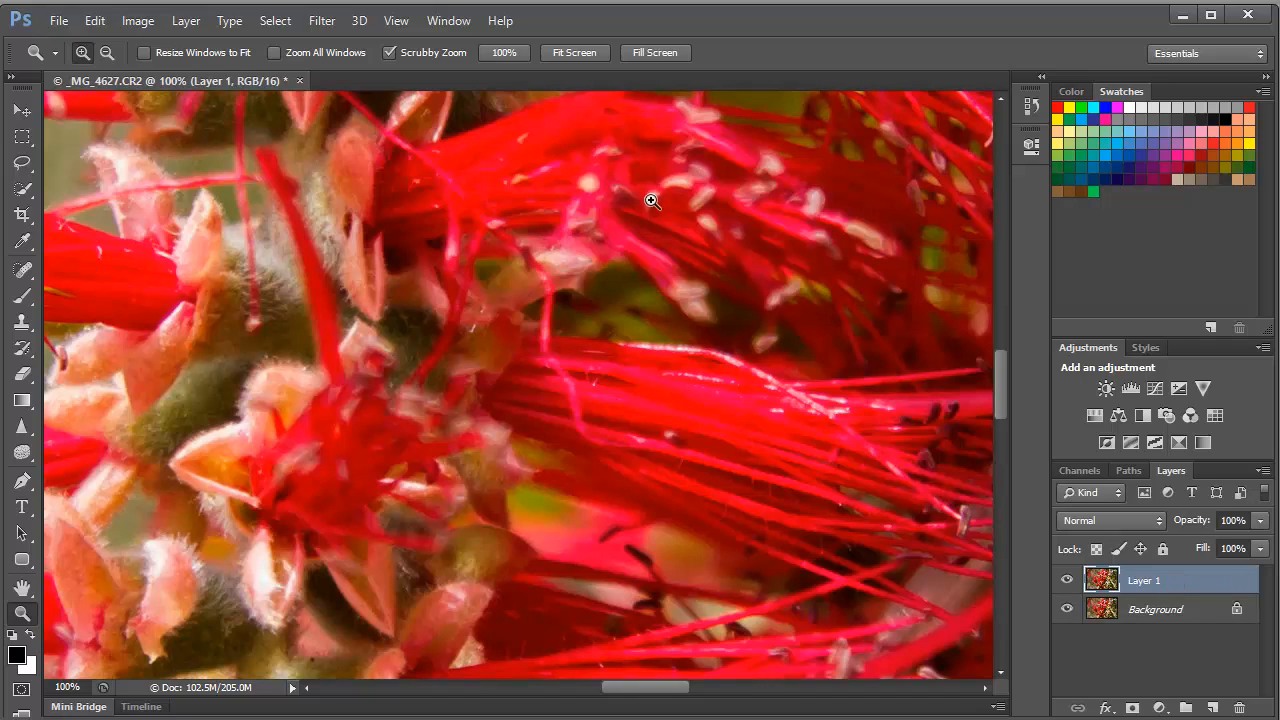
pyautogui.click(322, 20)
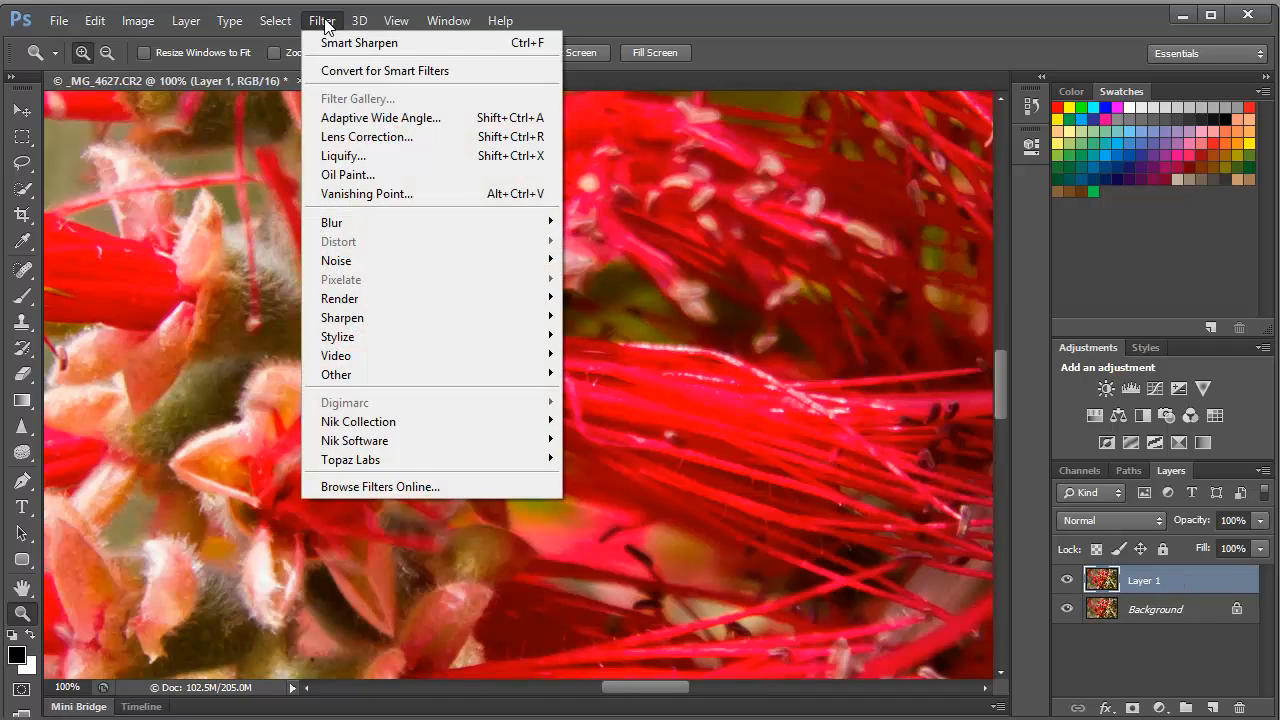
pyautogui.moveTo(360, 42)
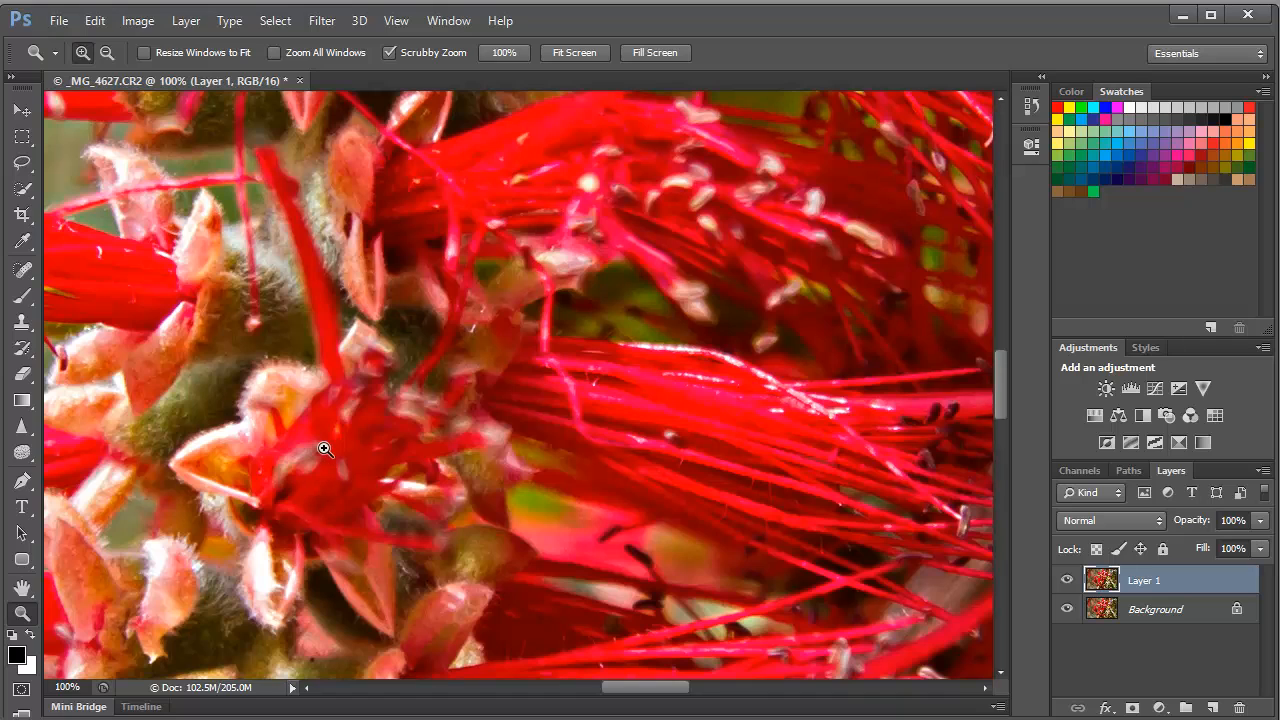
pyautogui.moveTo(1060, 492)
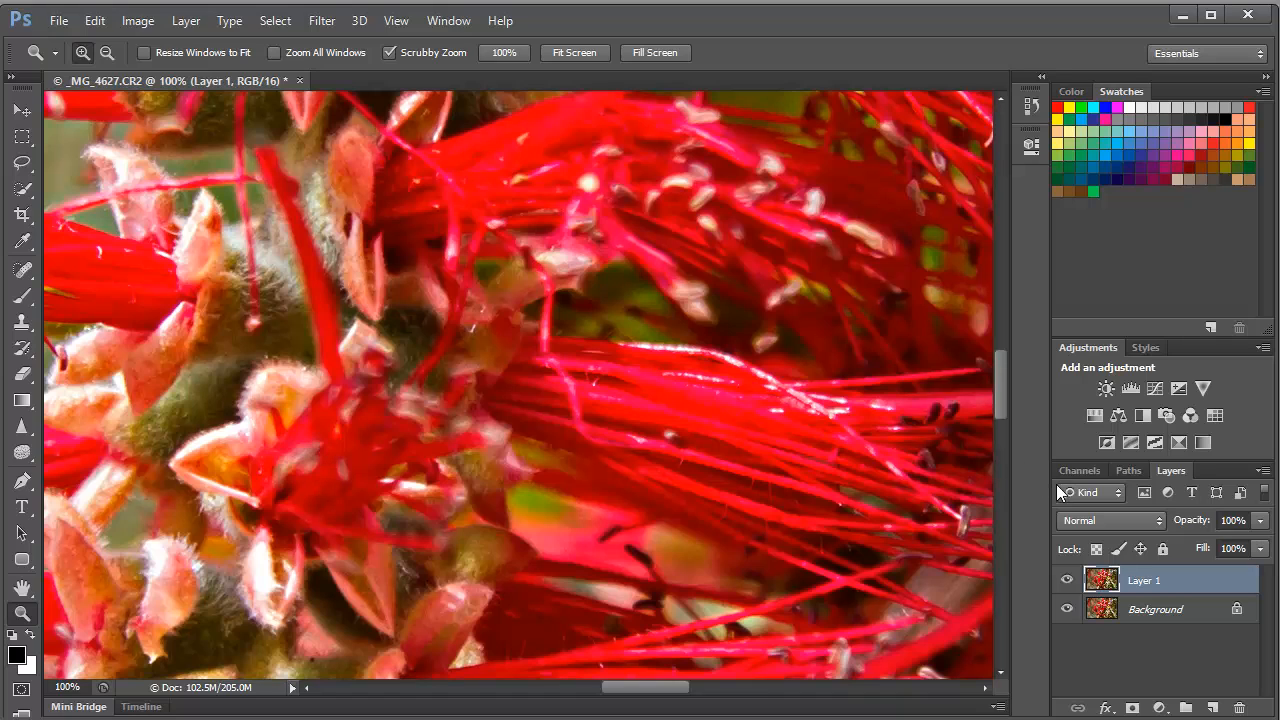
# - Float the Layers panel, set Layer 1 to Luminosity blending, compare it hidden, then delete it
pyautogui.moveTo(1172, 470); pyautogui.dragTo(830, 130)
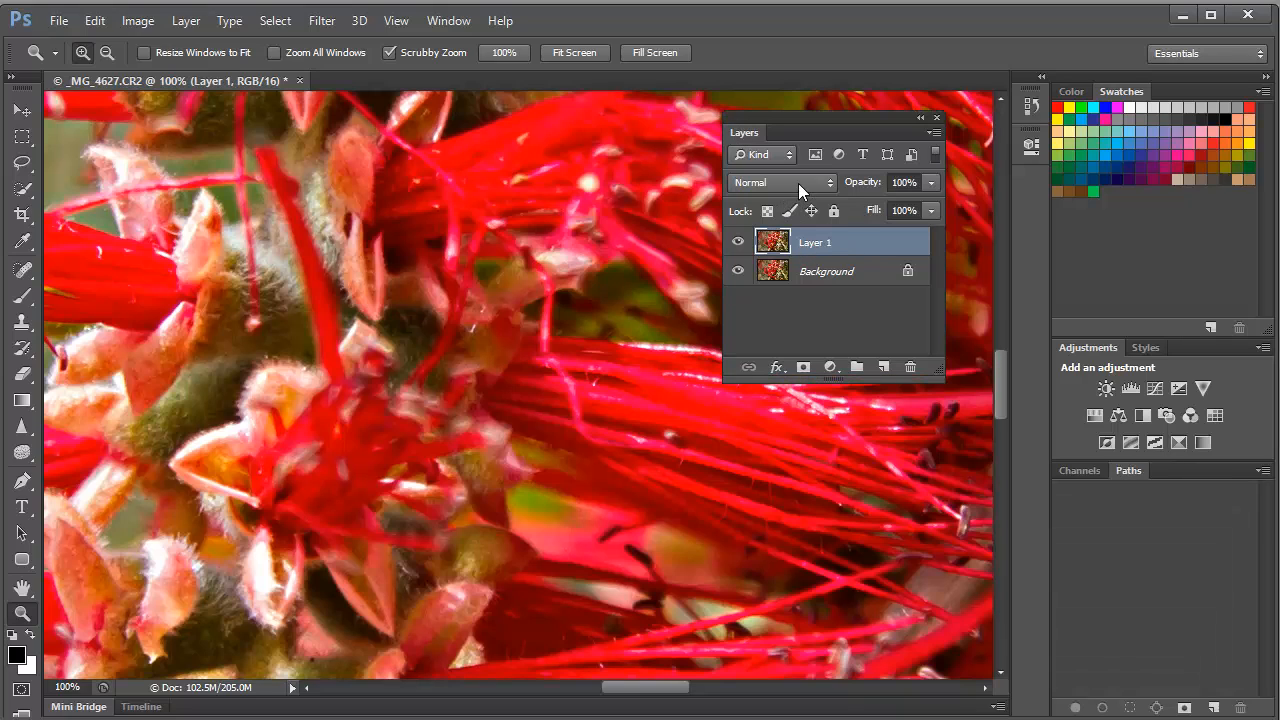
pyautogui.click(784, 182)
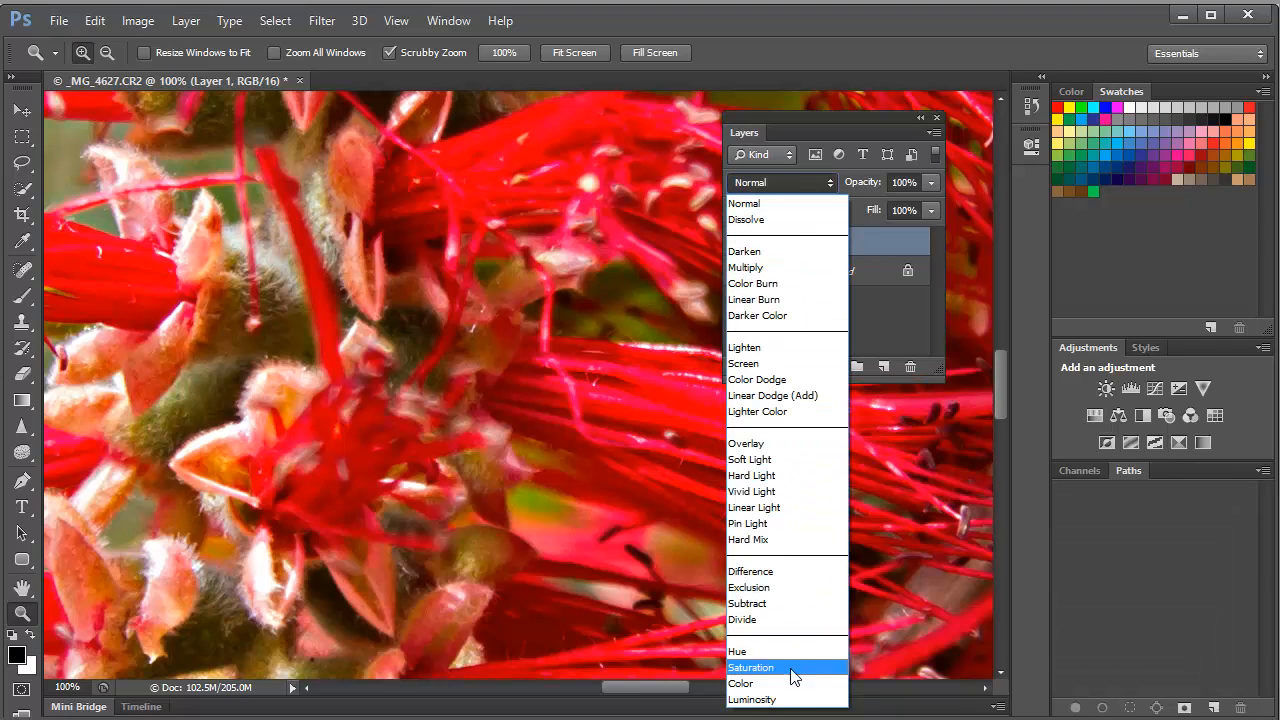
pyautogui.click(760, 700)
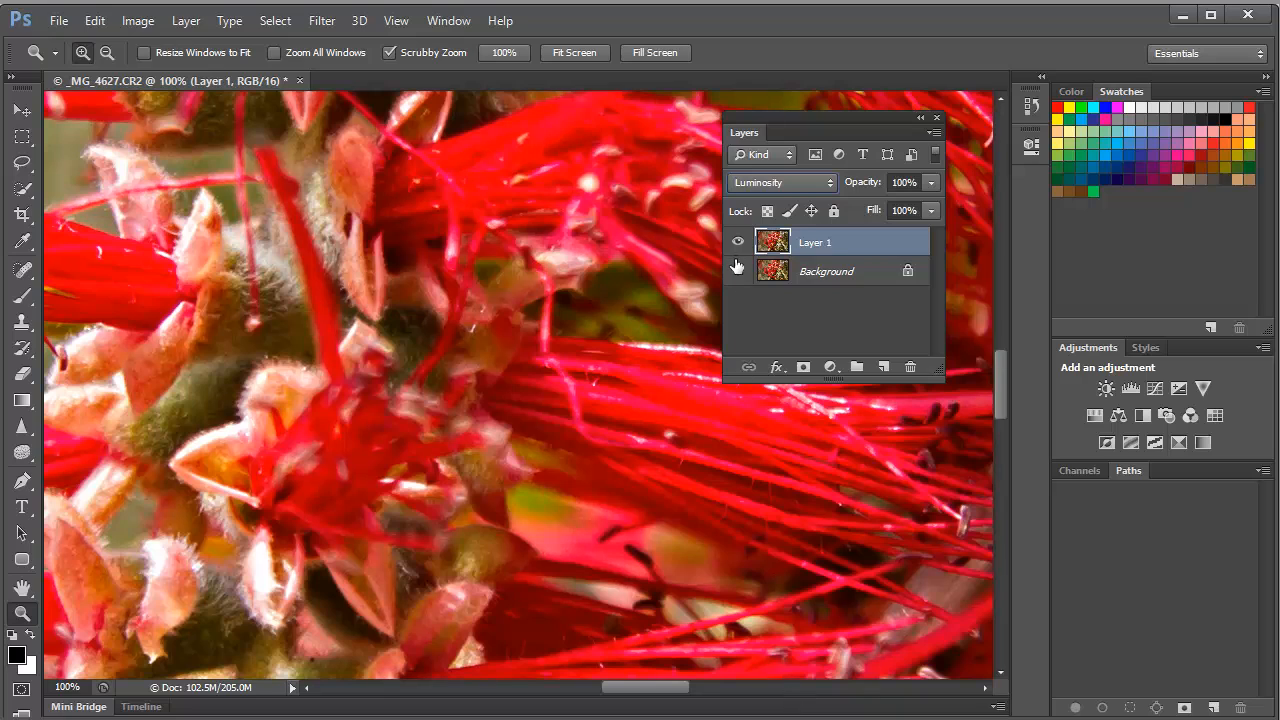
pyautogui.moveTo(738, 260)
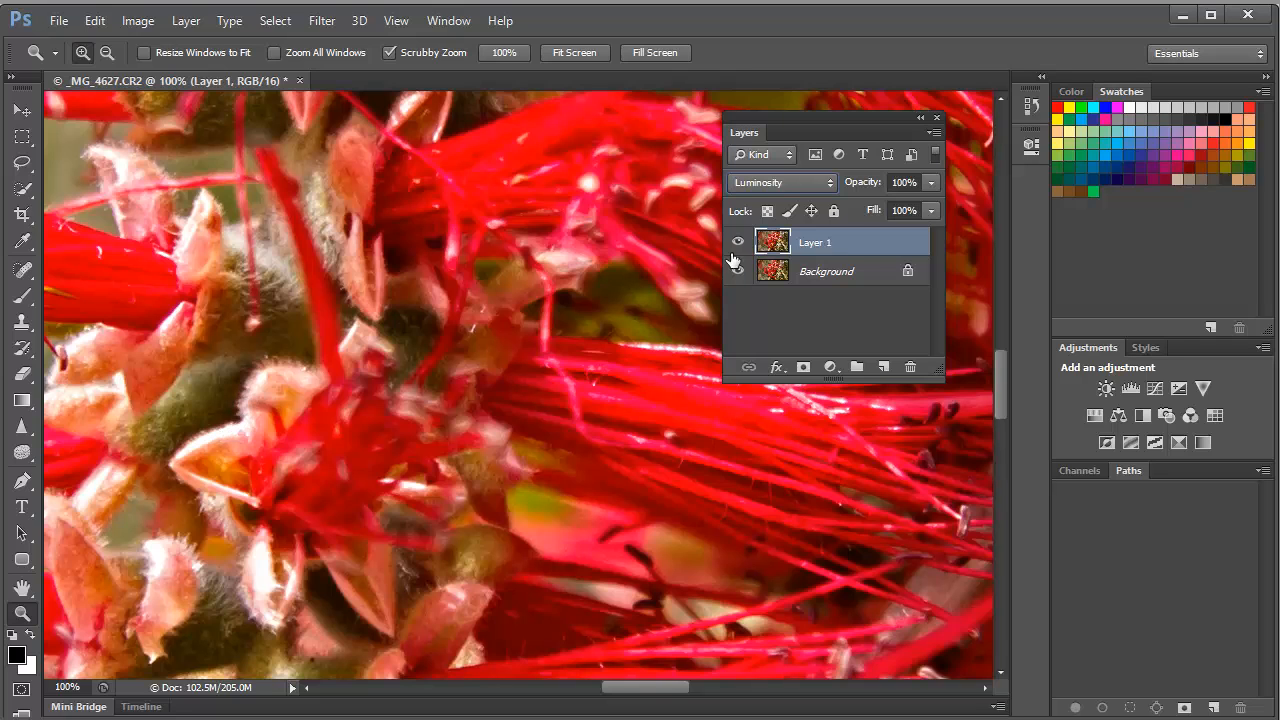
pyautogui.click(738, 242)
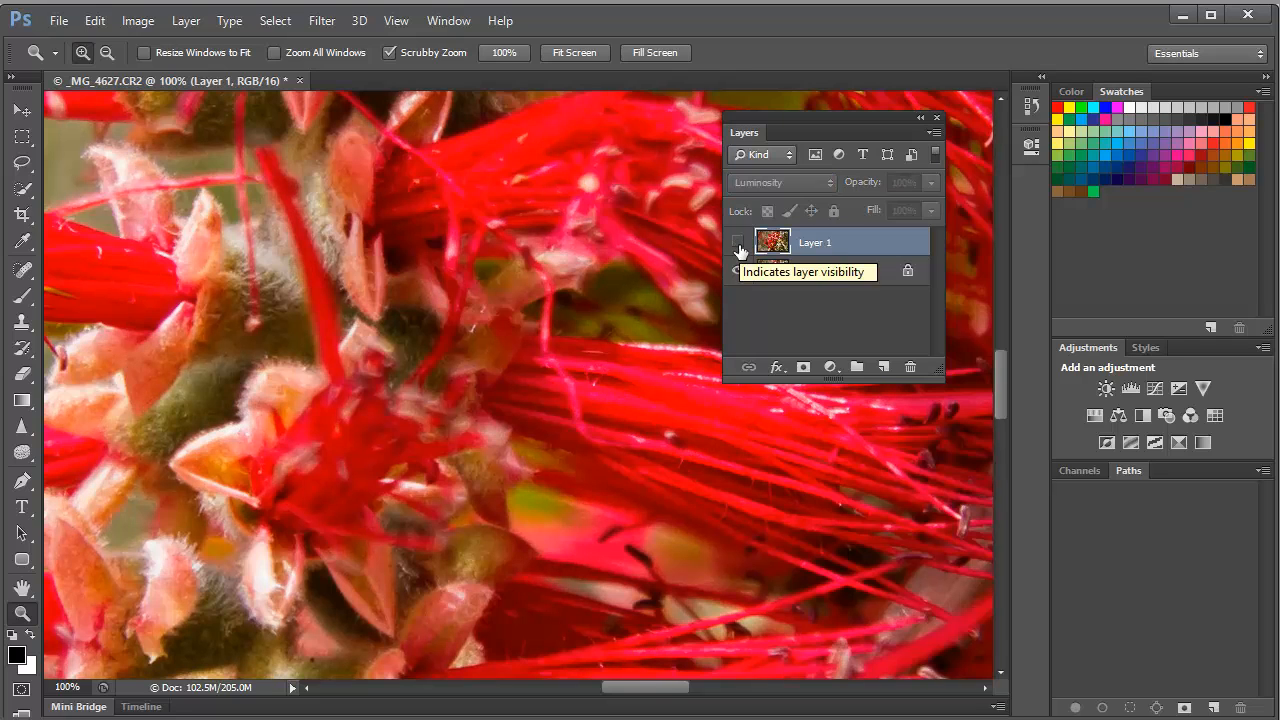
pyautogui.click(736, 242)
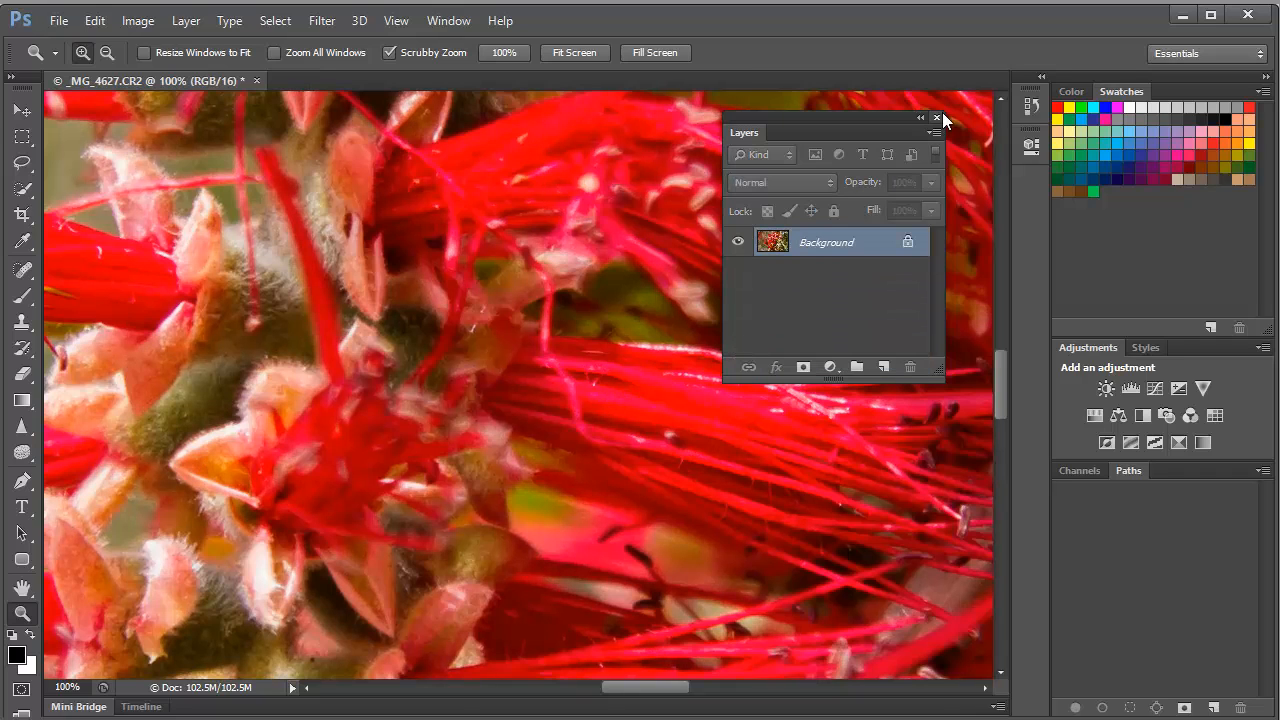
# - Convert the Background layer to a smart object named Layer 0
pyautogui.click(936, 132)
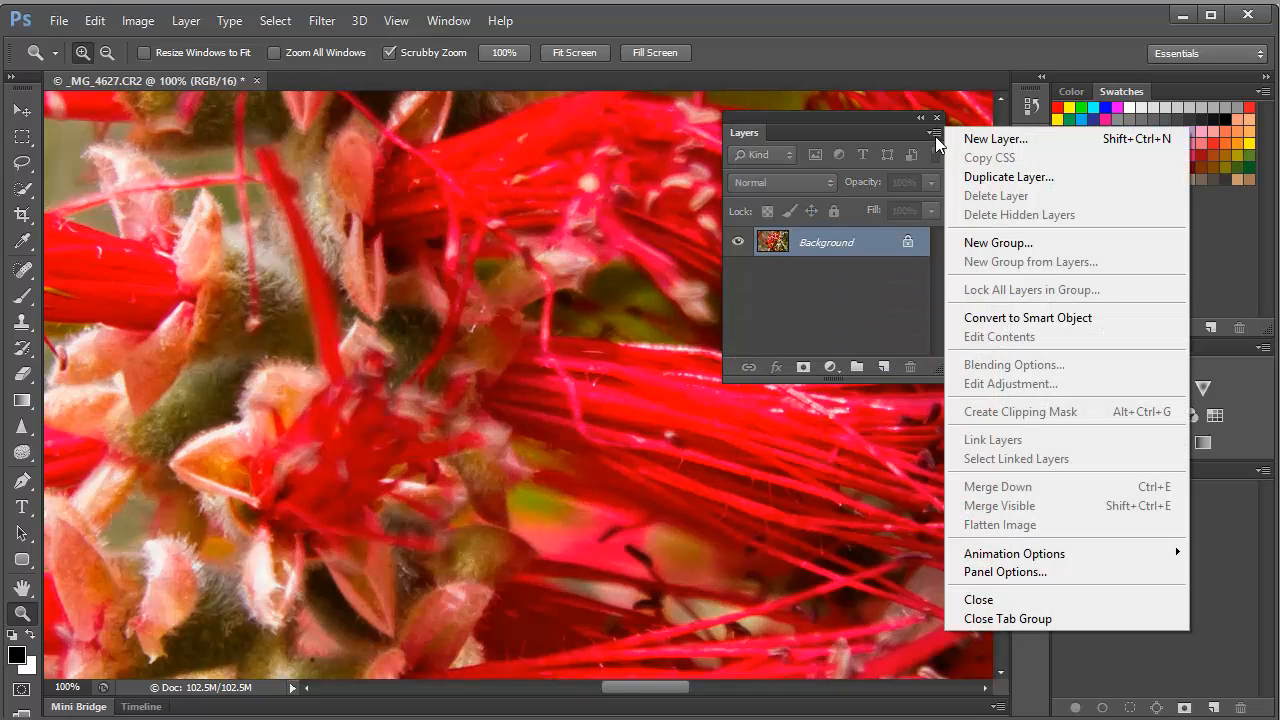
pyautogui.moveTo(1012, 328)
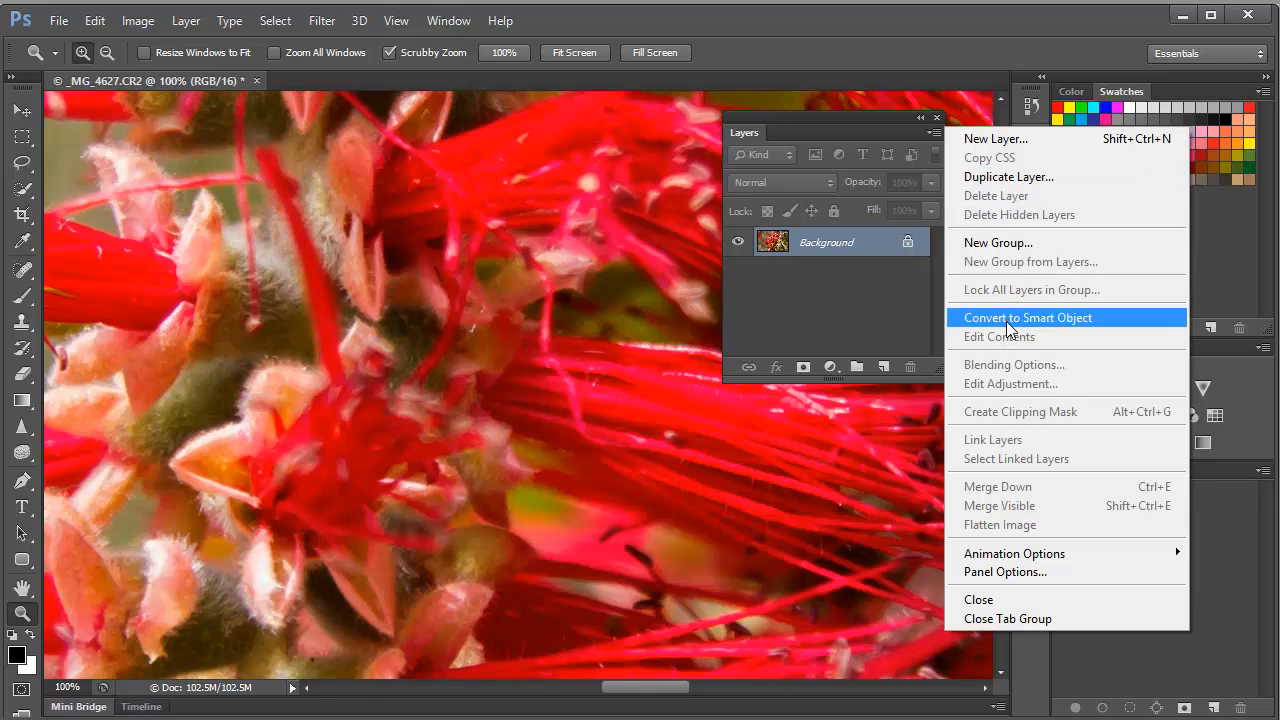
pyautogui.click(1028, 316)
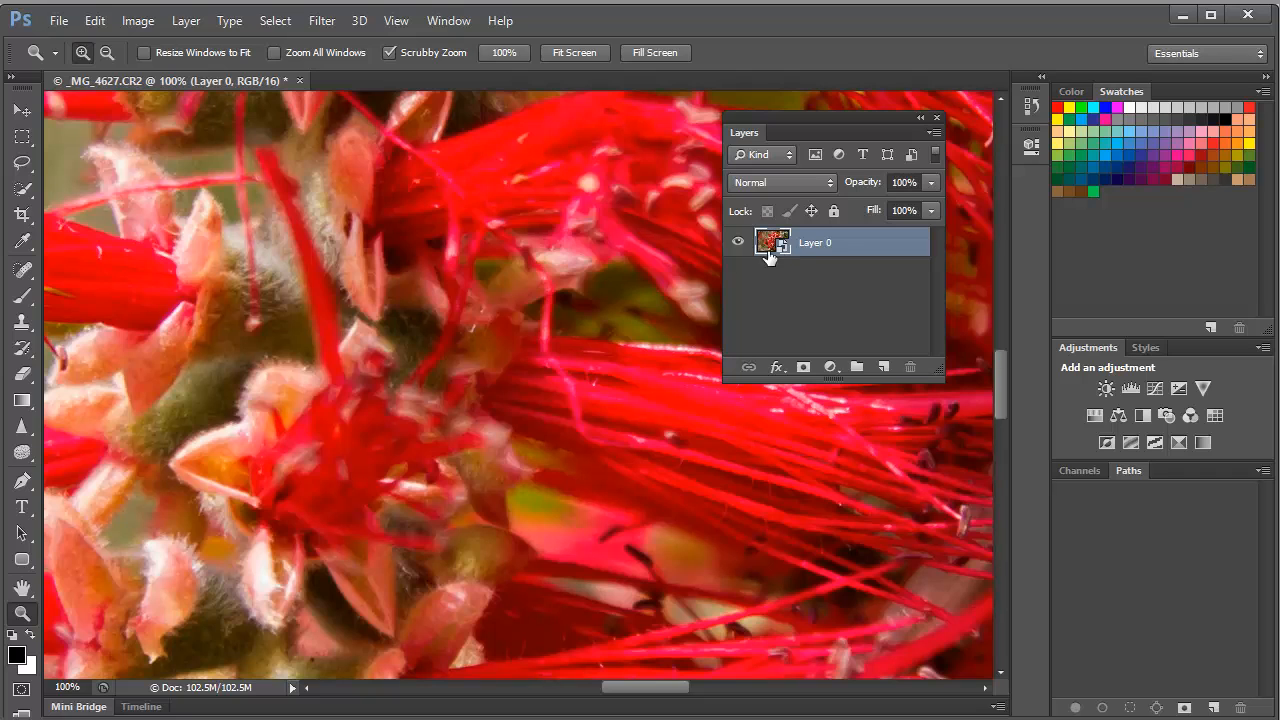
pyautogui.click(320, 20)
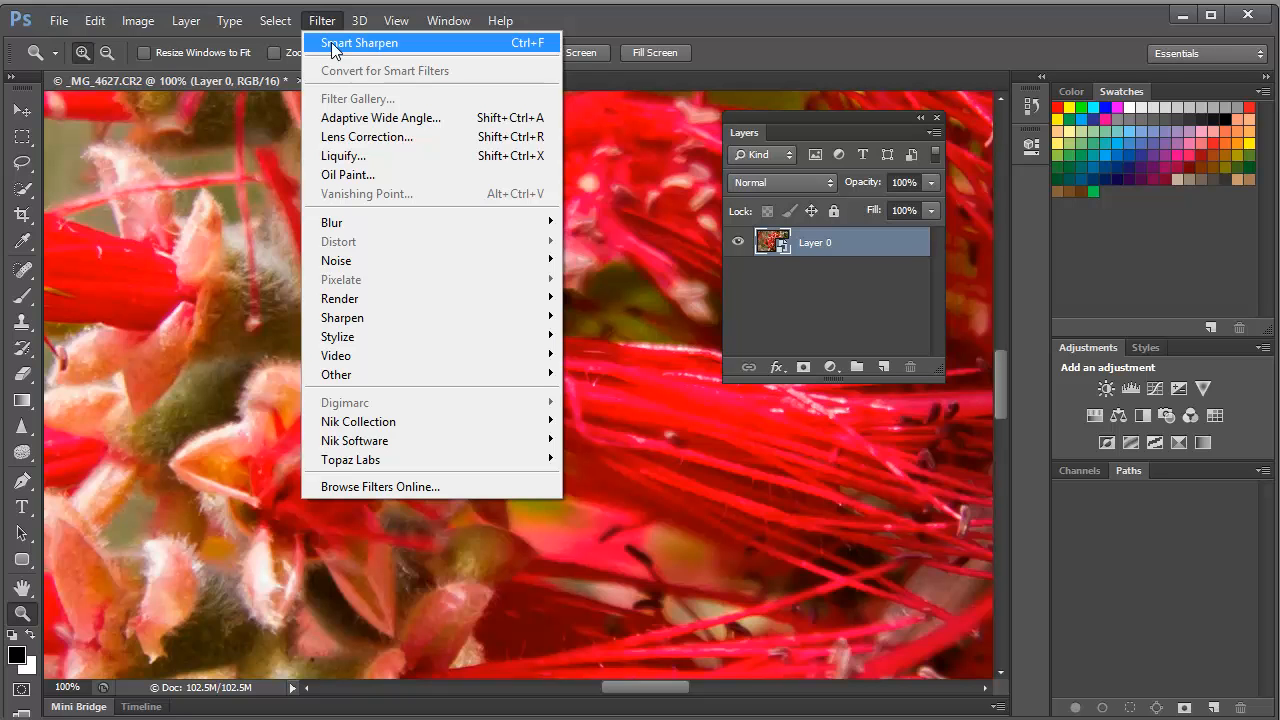
# - Apply Smart Sharpen to Layer 0 as a smart filter with the current settings
pyautogui.click(358, 44)
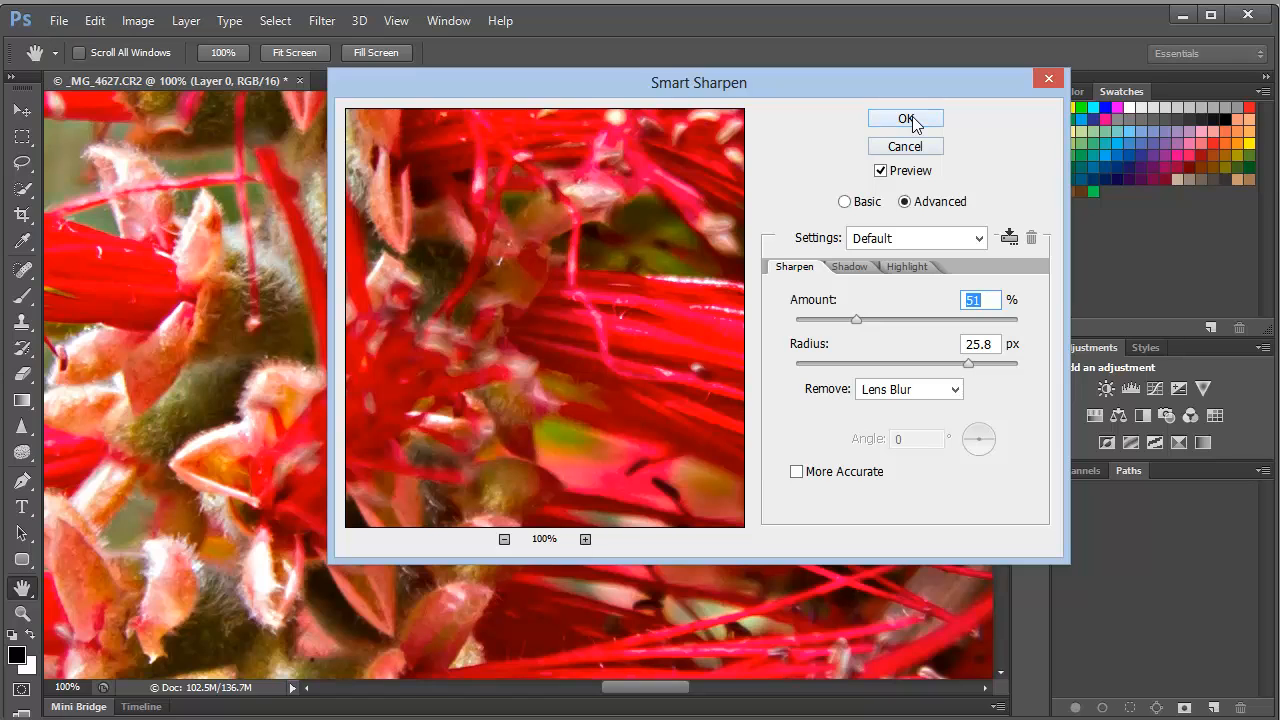
pyautogui.click(904, 118)
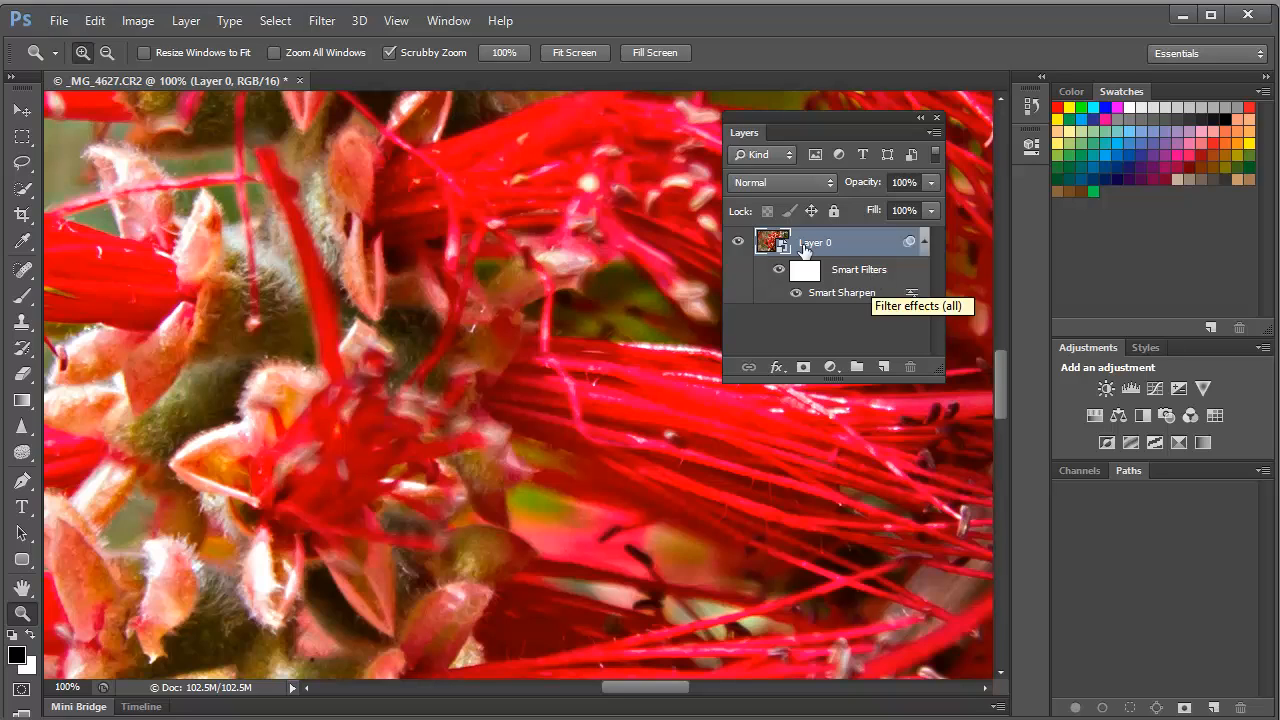
pyautogui.moveTo(792, 320)
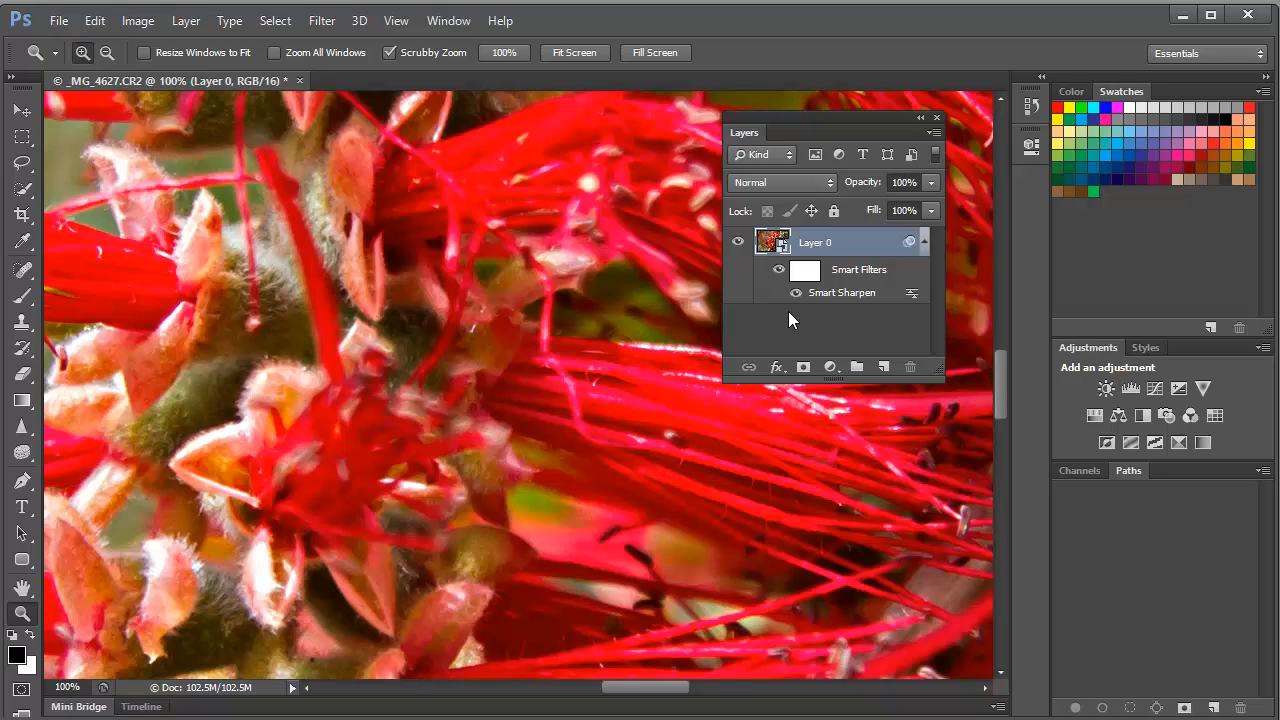
pyautogui.moveTo(830, 304)
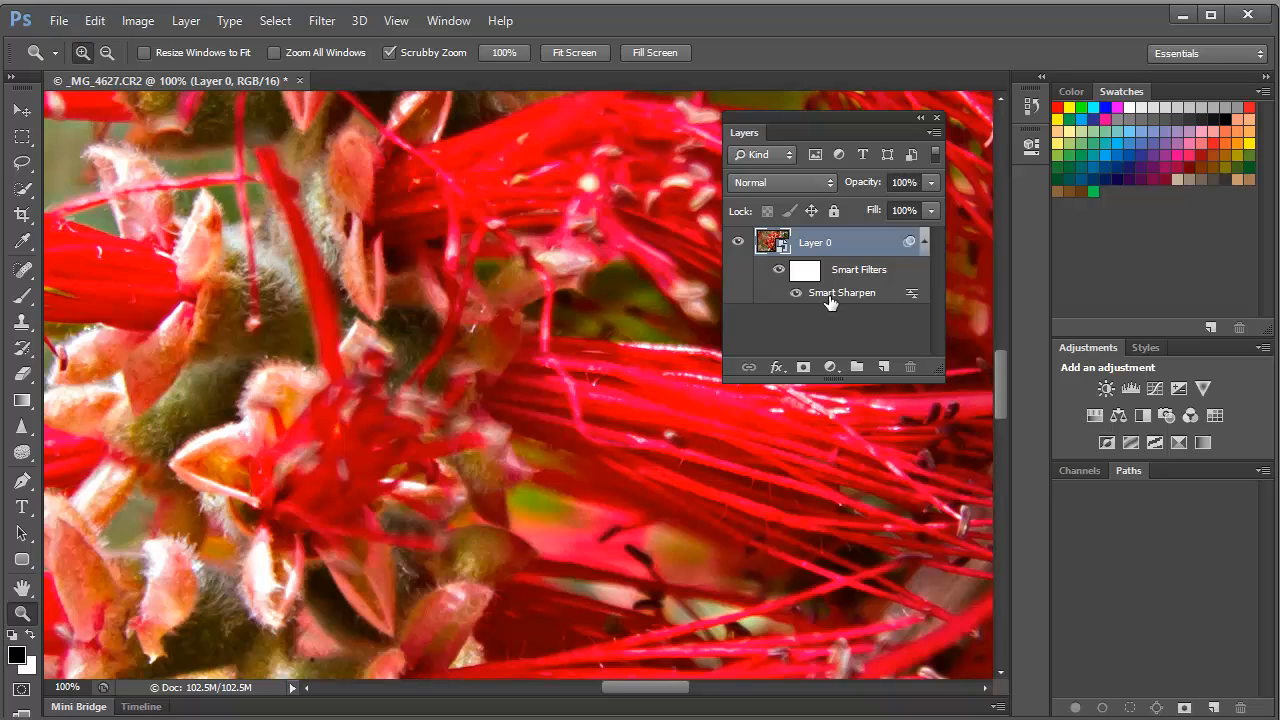
pyautogui.moveTo(830, 300)
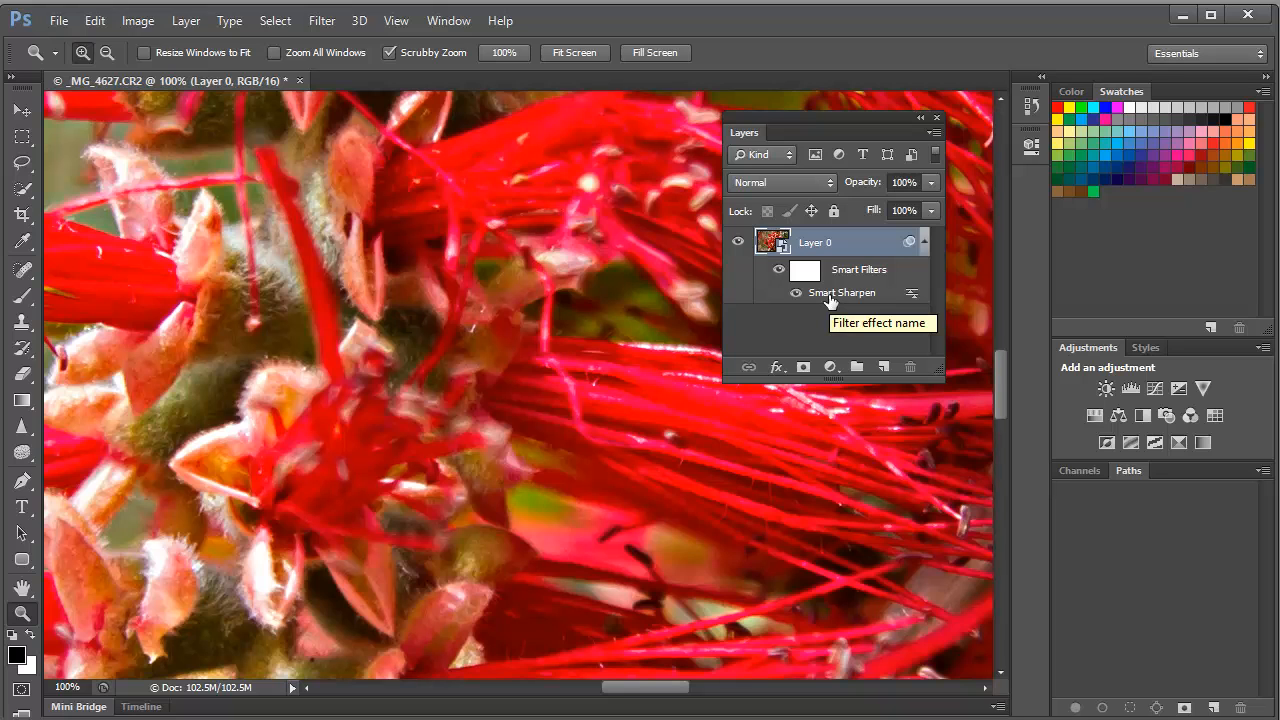
pyautogui.doubleClick(842, 292)
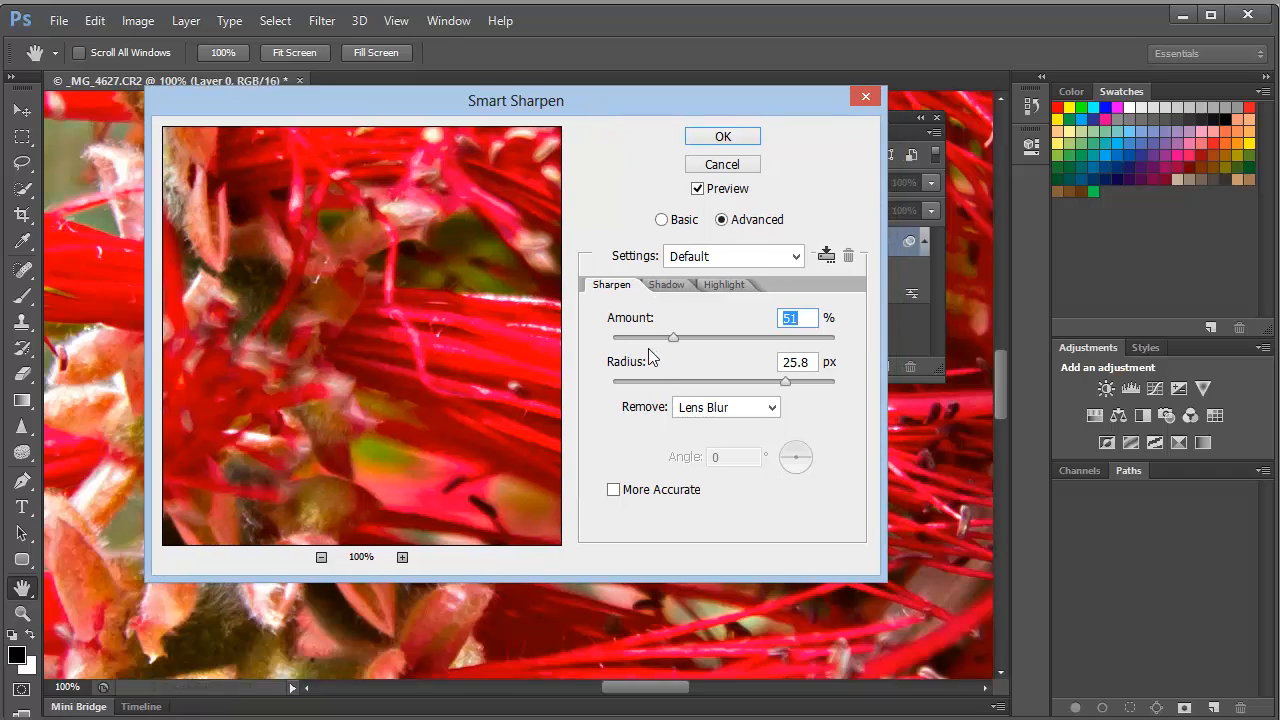
pyautogui.moveTo(672, 338); pyautogui.dragTo(678, 338)
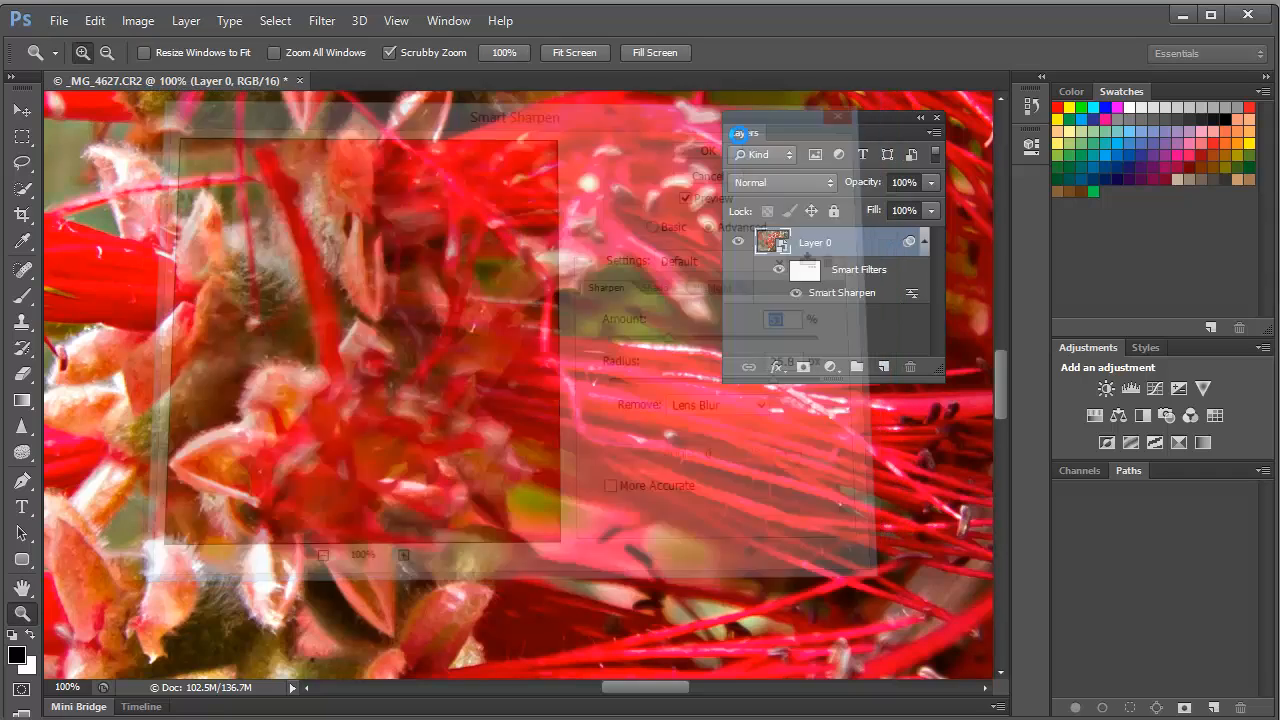
pyautogui.click(698, 150)
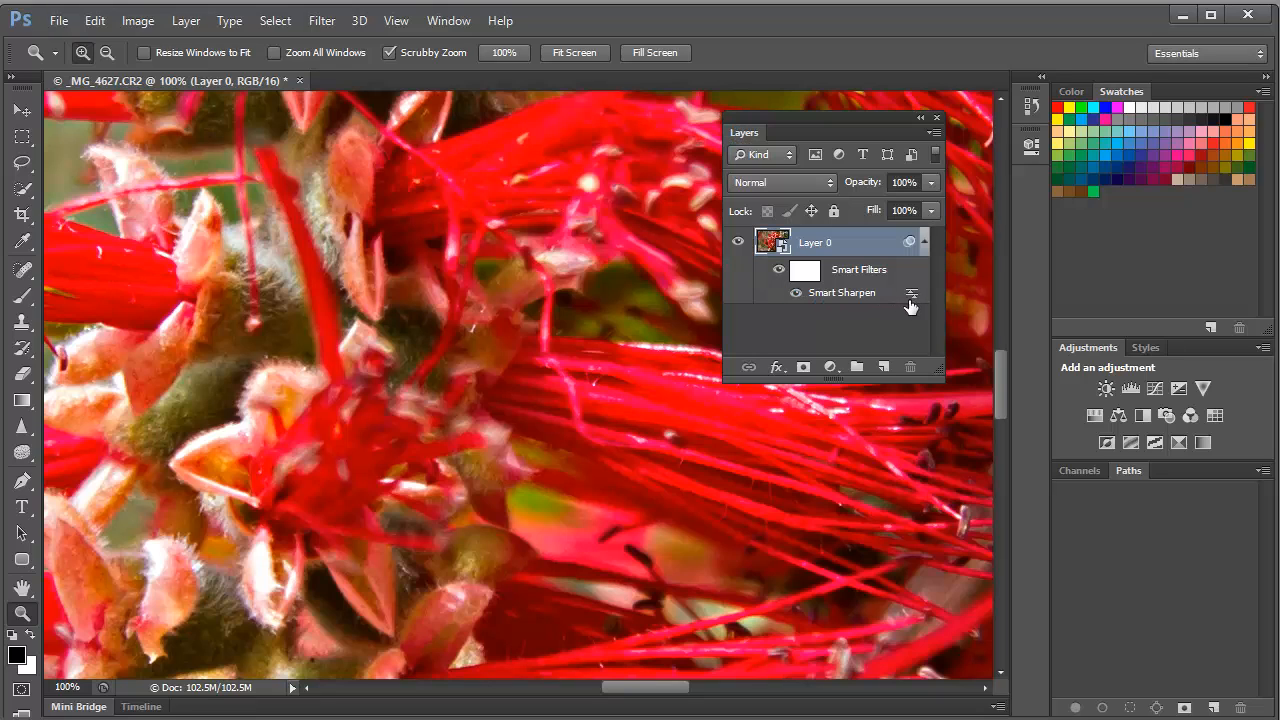
pyautogui.click(910, 294)
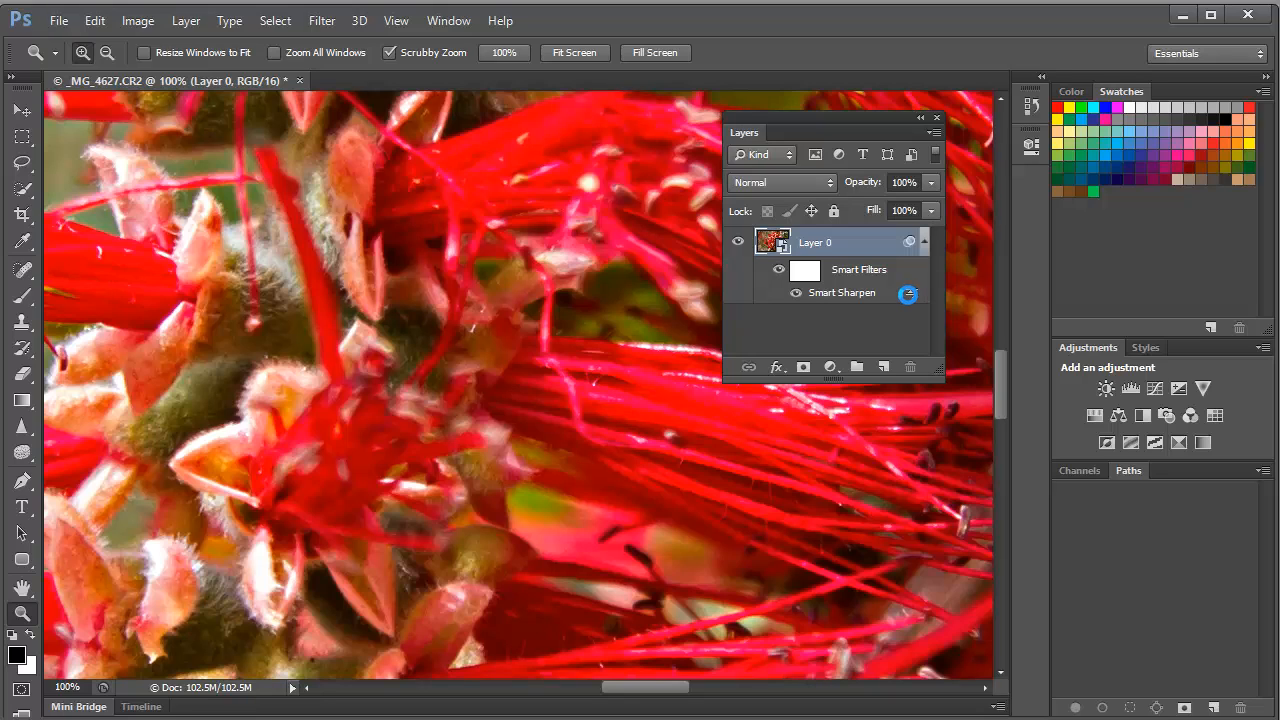
# - Set the Smart Sharpen smart filter's blending mode to Luminosity at 100% opacity
pyautogui.doubleClick(908, 292)
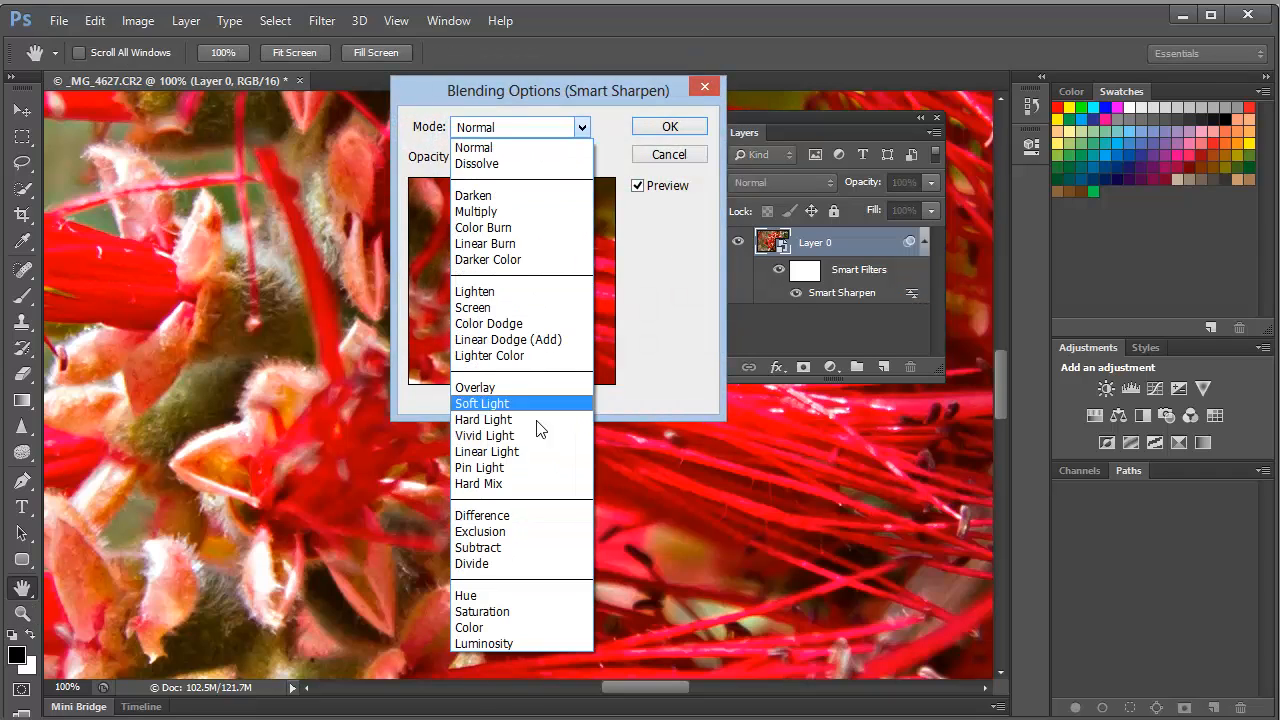
pyautogui.click(484, 644)
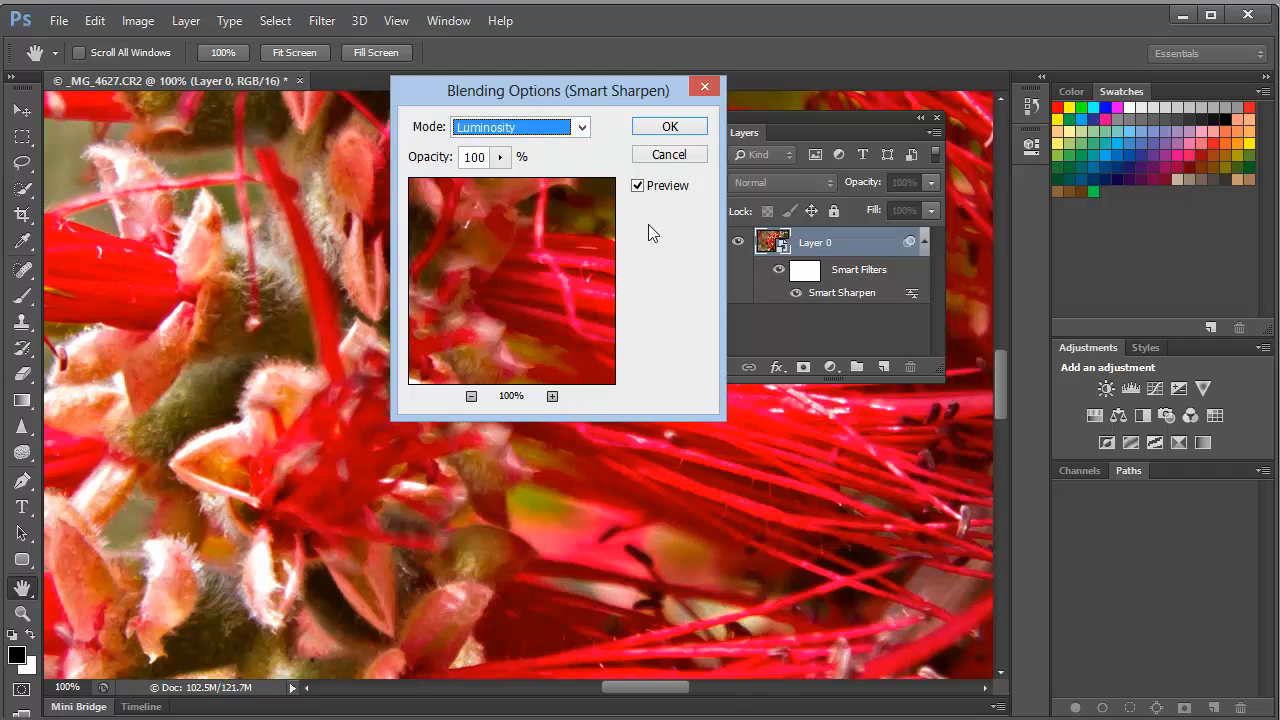
pyautogui.click(668, 126)
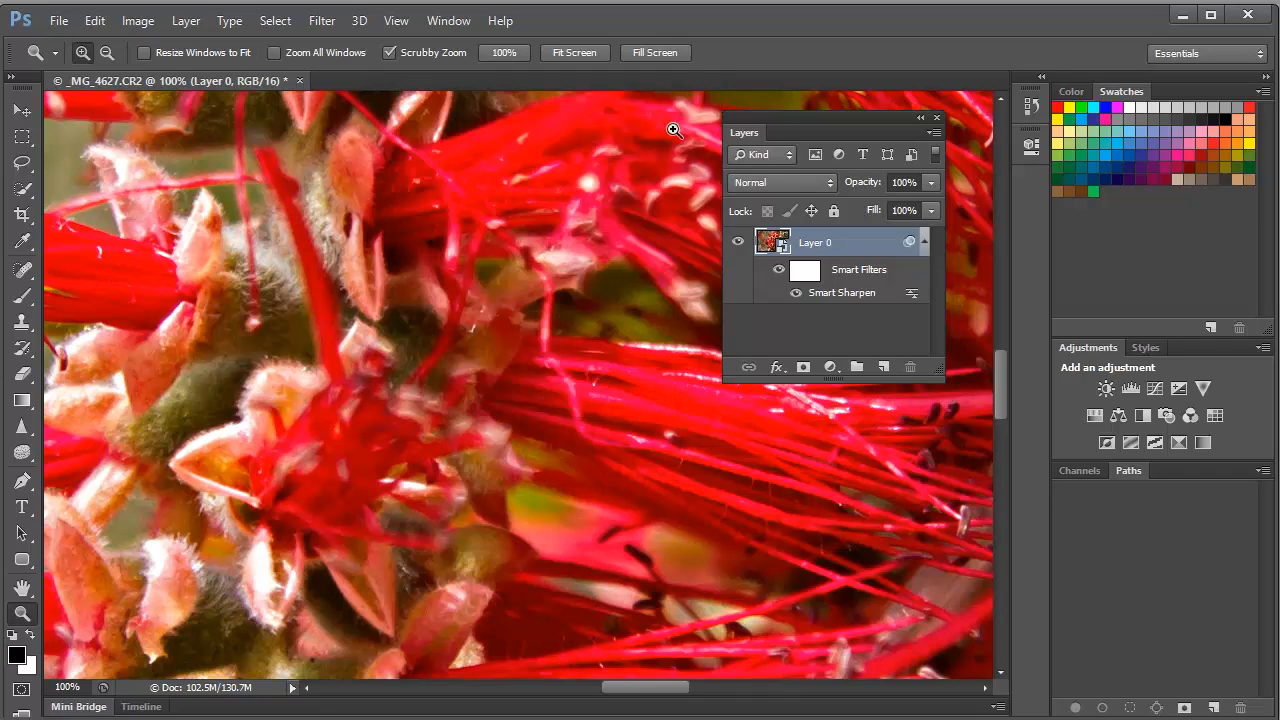